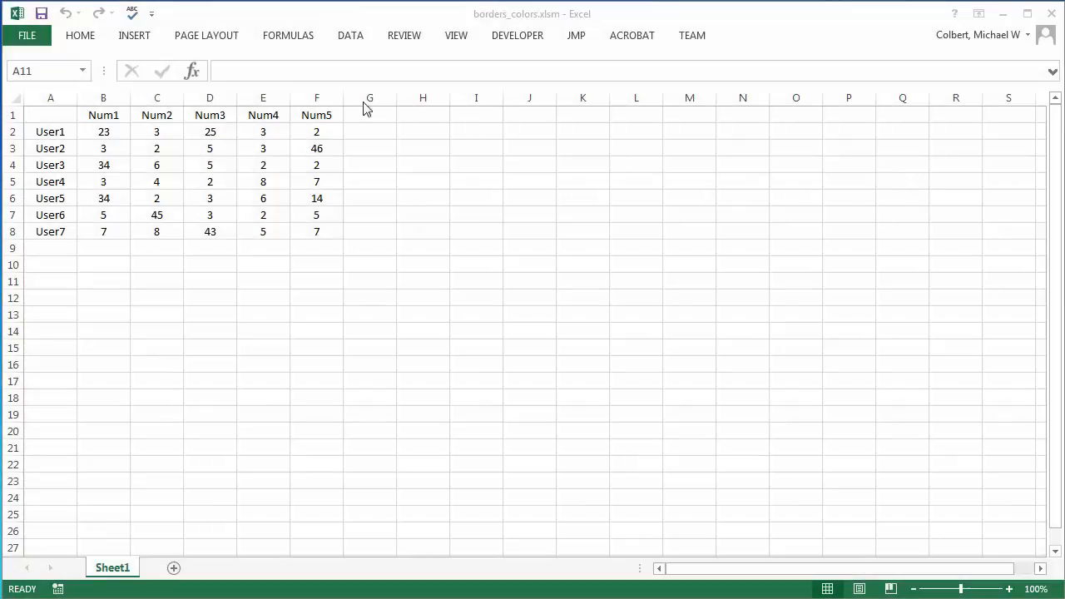
mouse_move(274, 144)
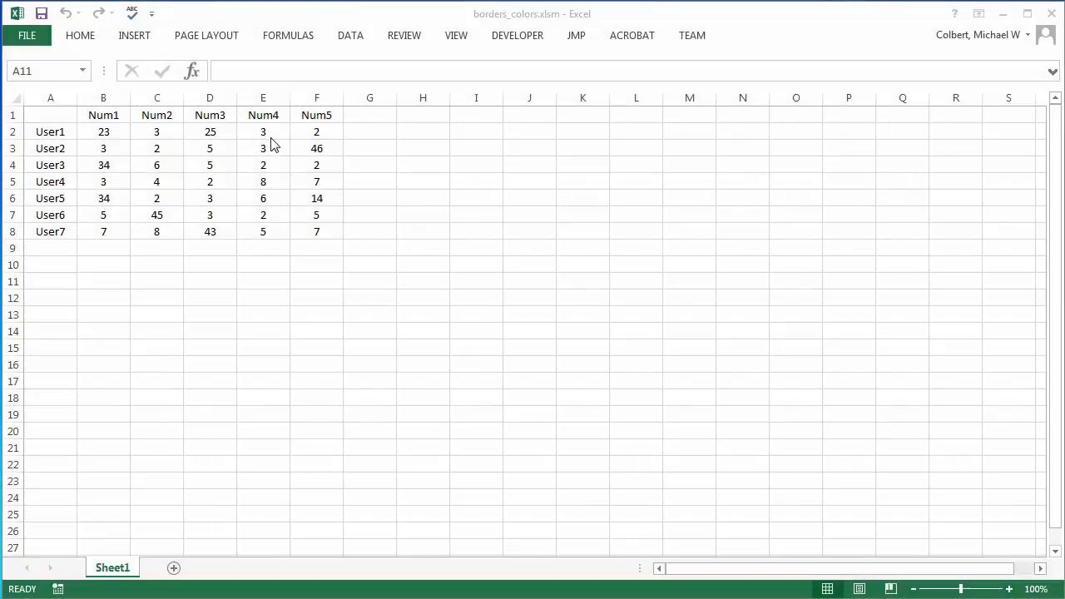
- Turn E2's value 3 red and give F3 (46) a yellow fill
click(263, 131)
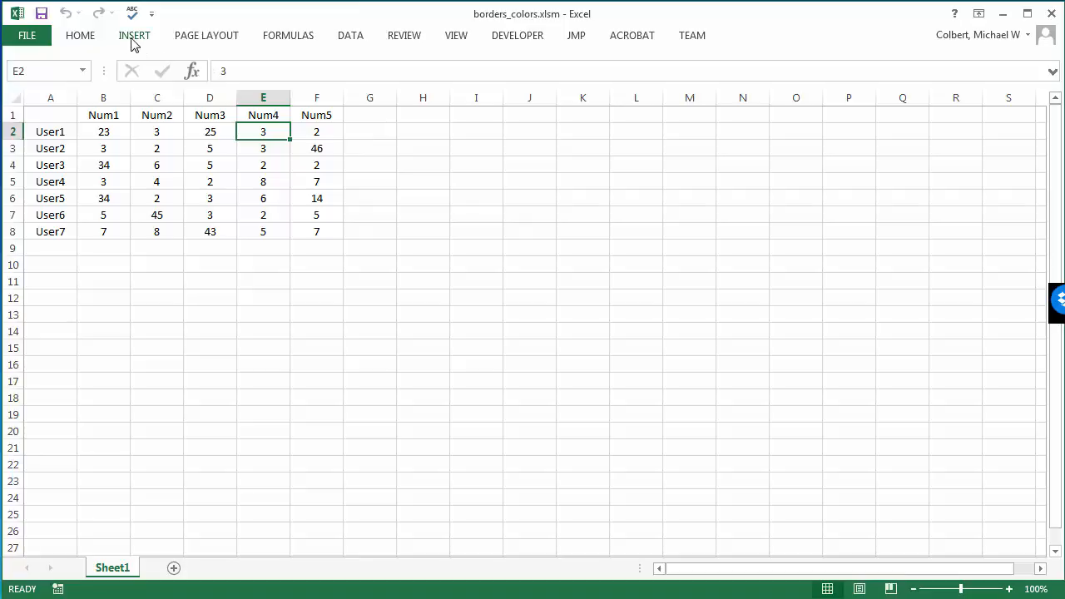
click(80, 35)
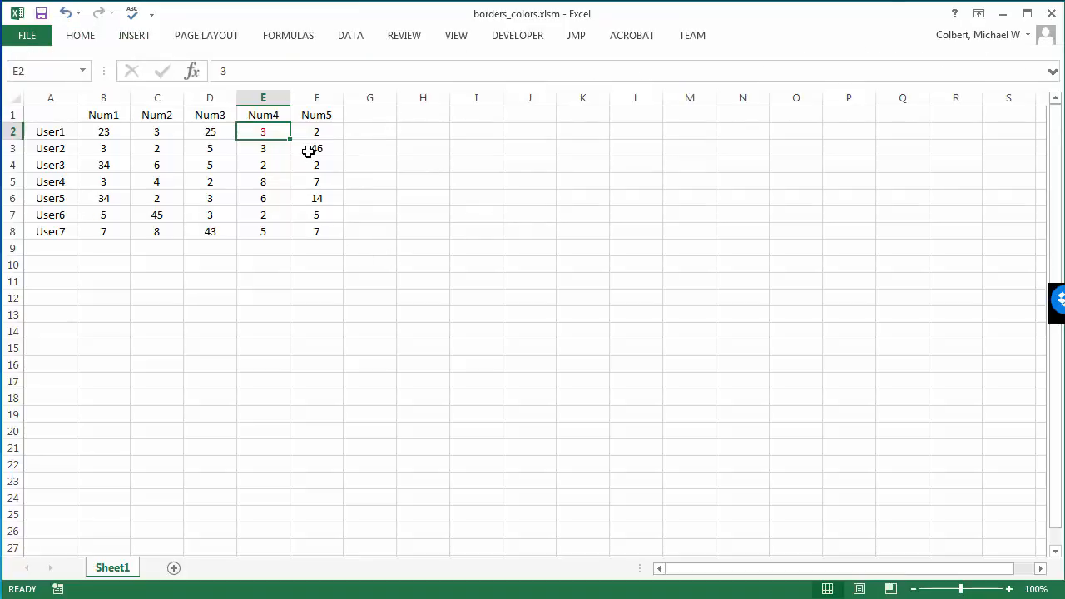
click(316, 148)
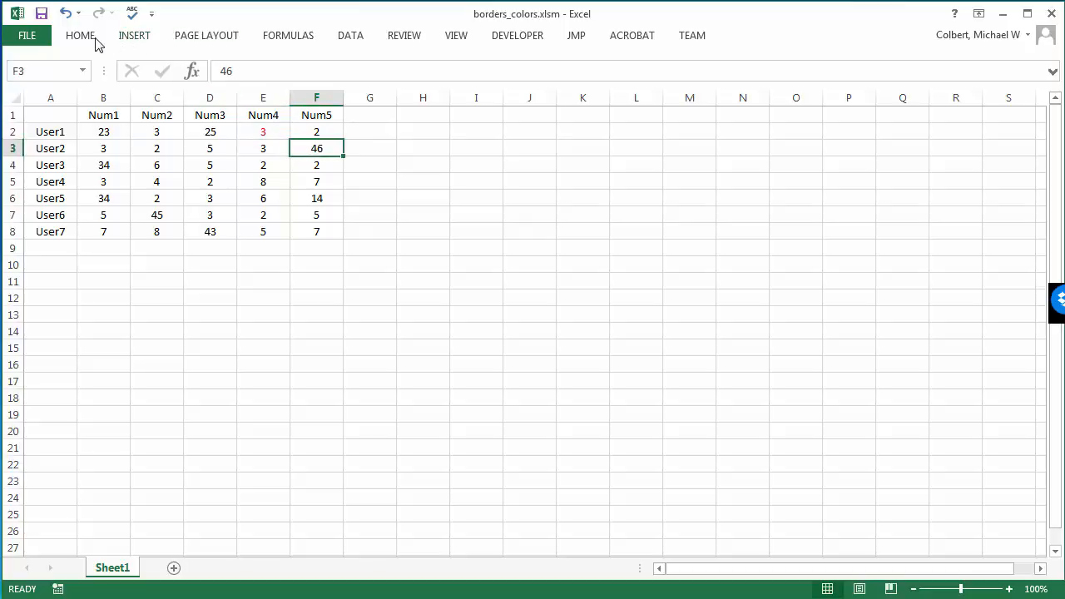
click(80, 35)
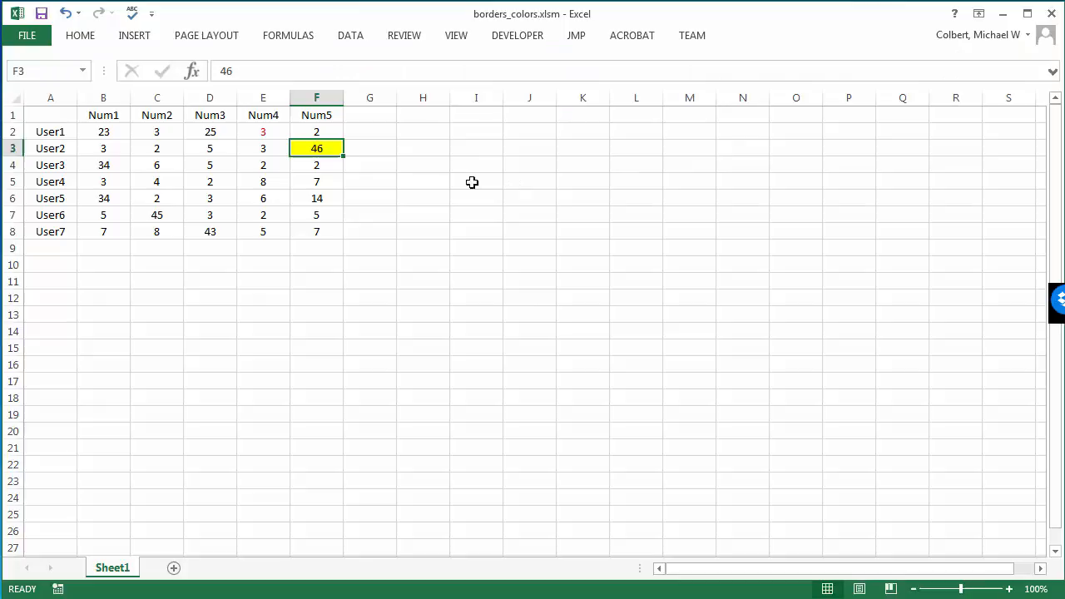
mouse_move(473, 166)
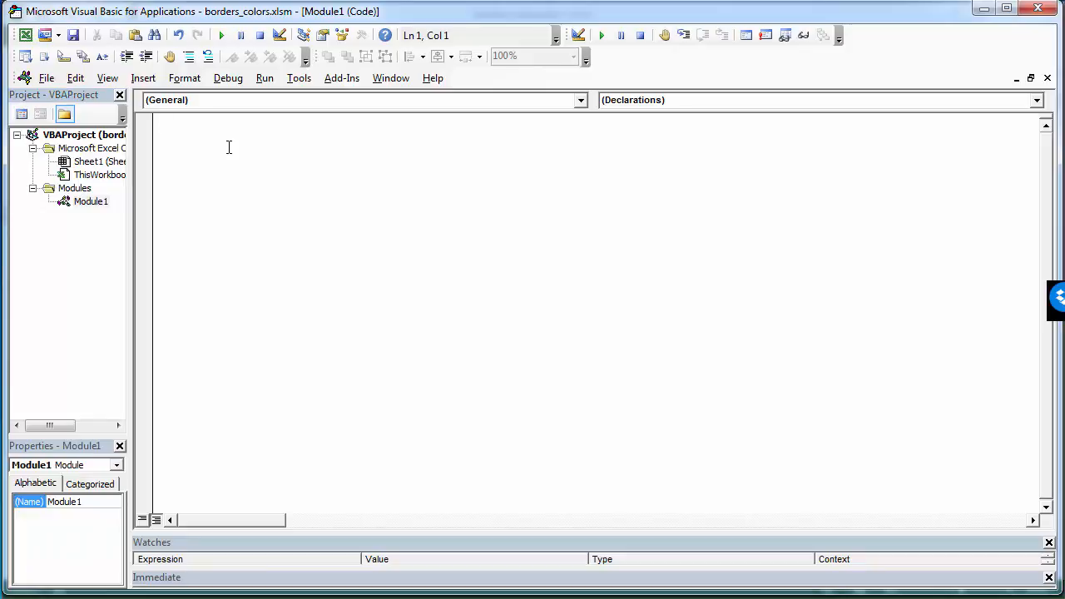
- Add Option Explicit to Module1 and start the vbFontColor() macro
text(option ex)
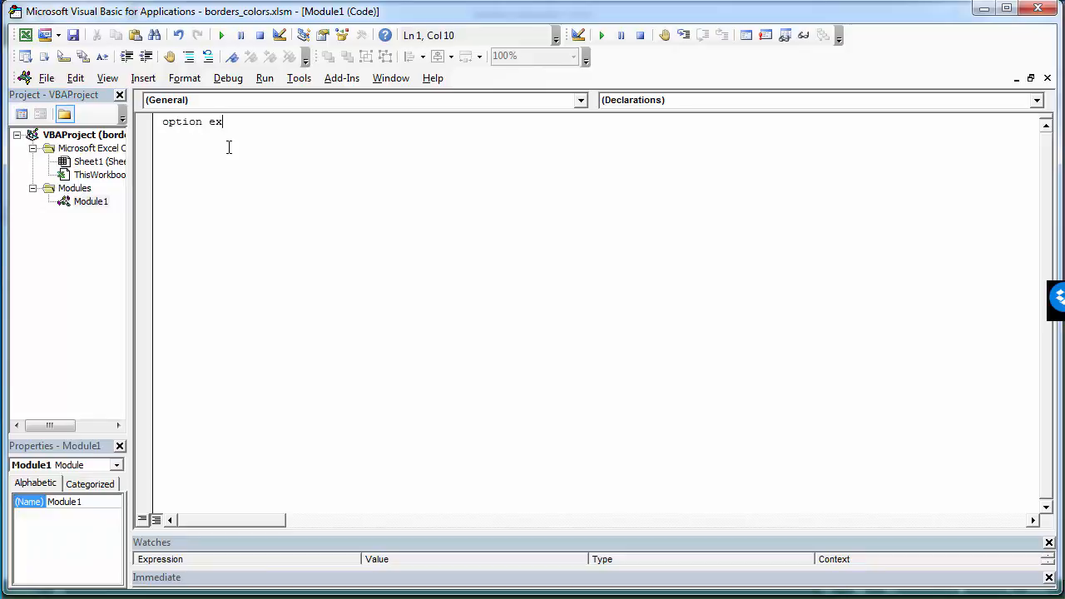
key(Return)
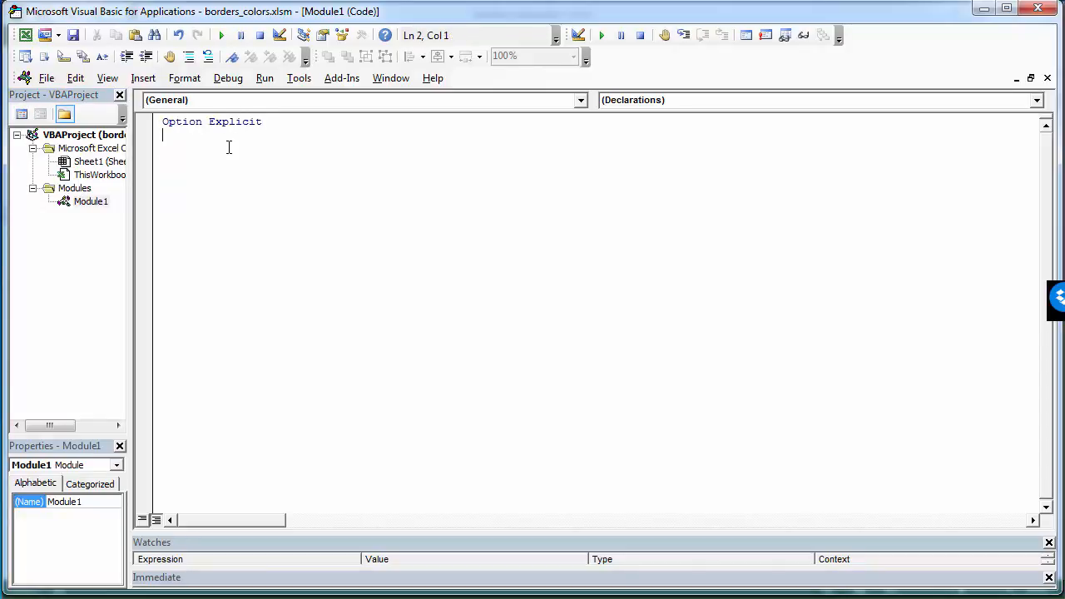
text(Sub vbFontColor())
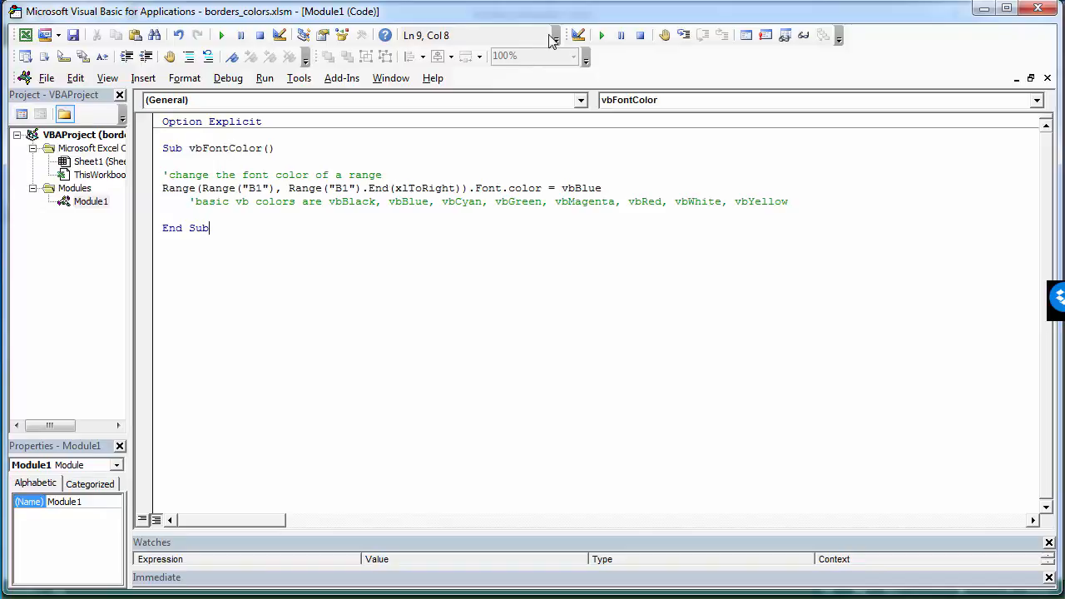
mouse_move(429, 229)
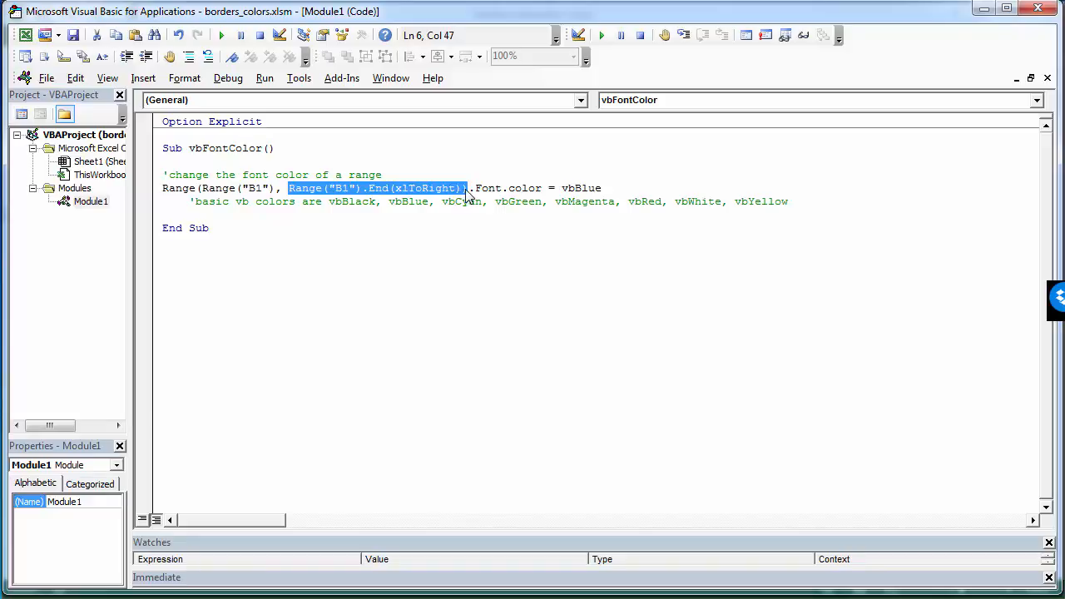
- Go over the Font.color = vbBlue line and the vb colour constants comment
click(485, 187)
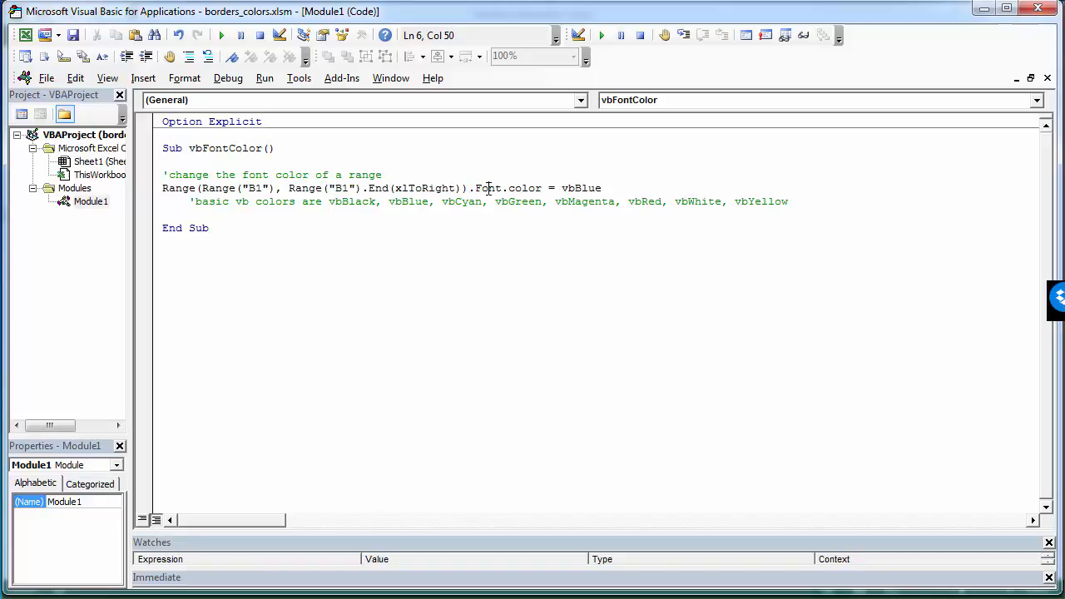
double_click(489, 187)
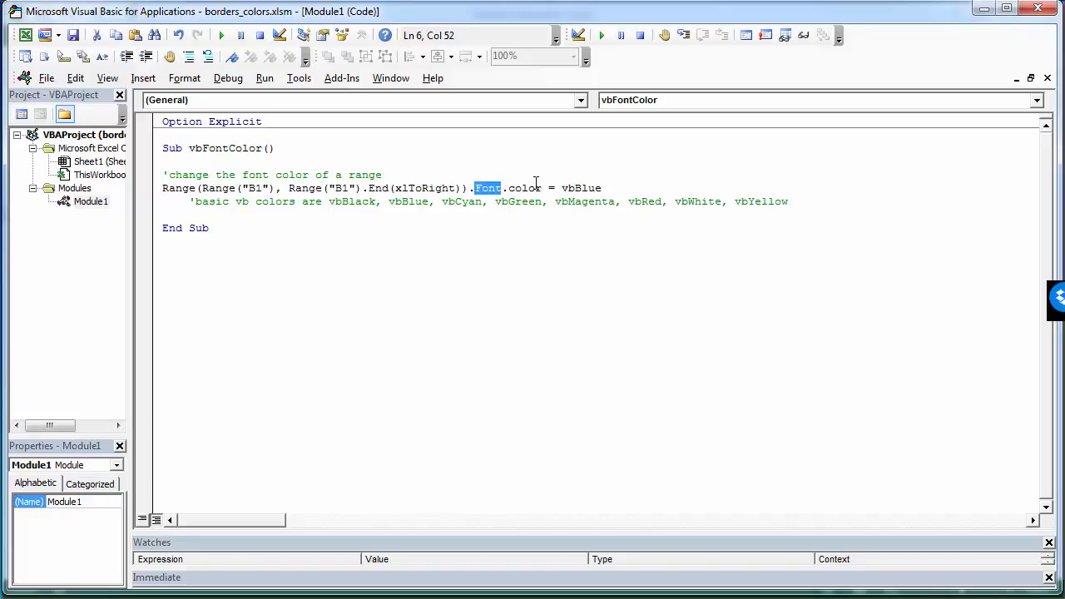
double_click(517, 187)
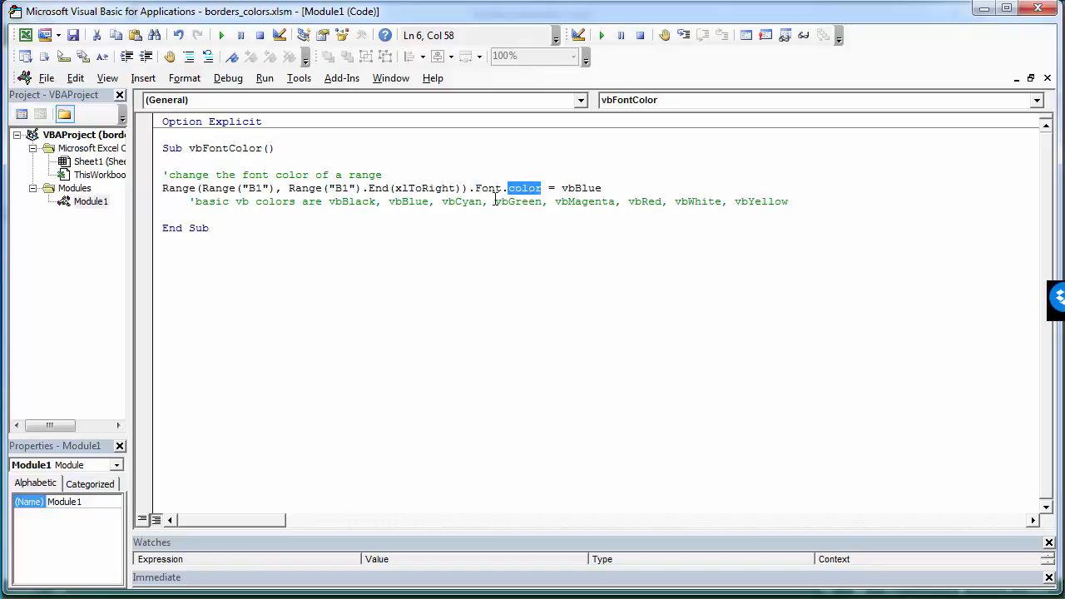
mouse_move(570, 188)
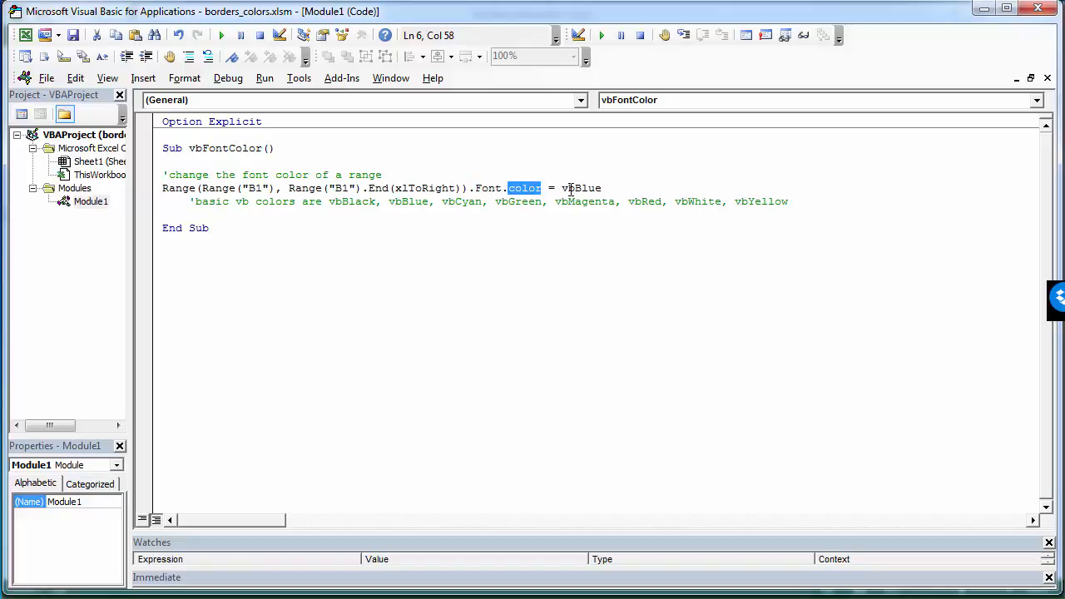
double_click(580, 187)
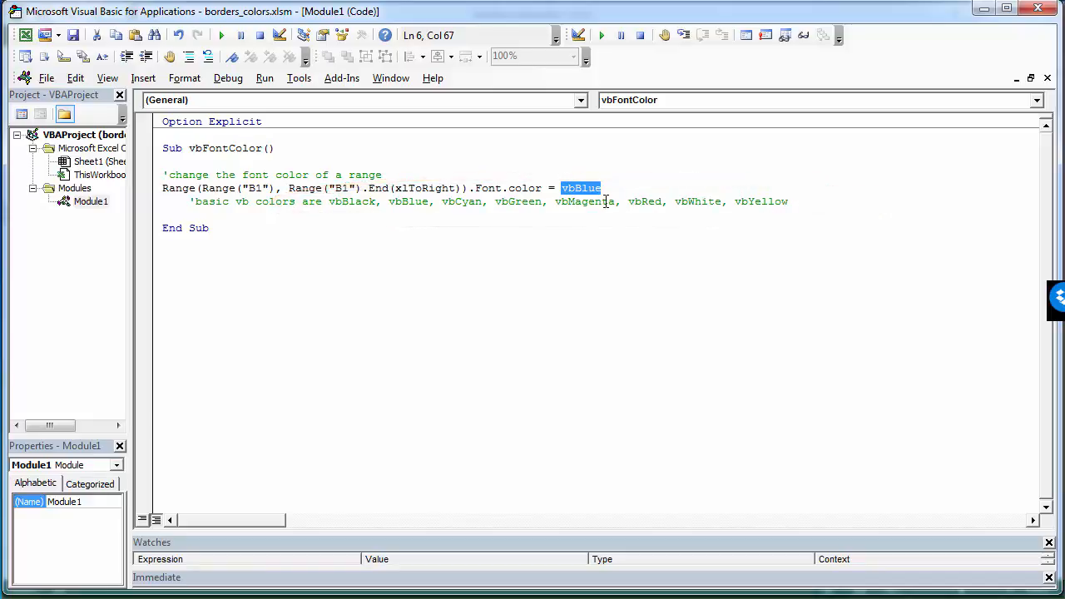
click(580, 188)
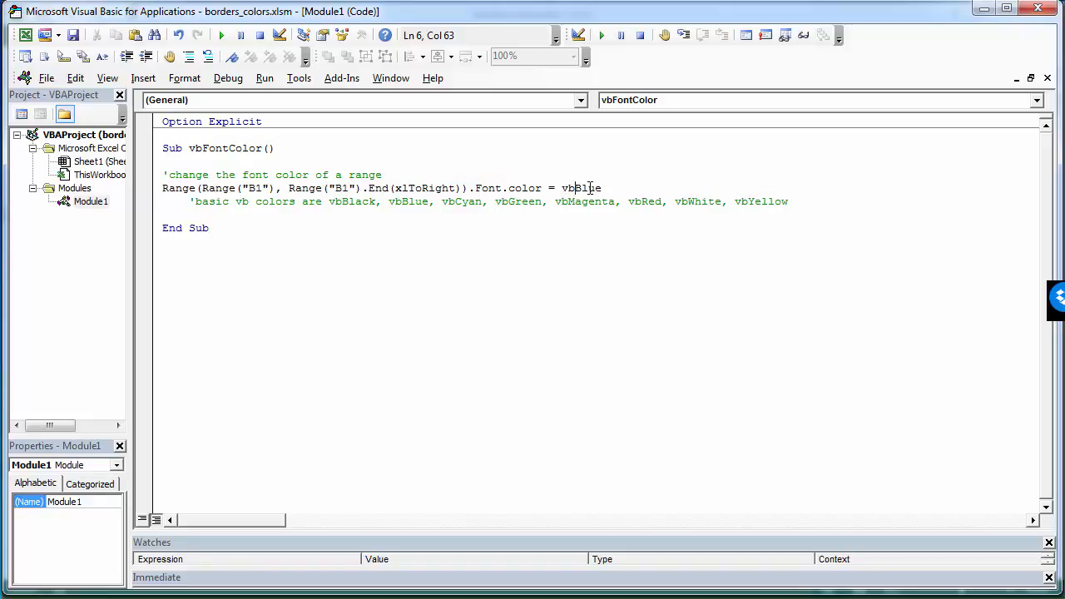
click(356, 202)
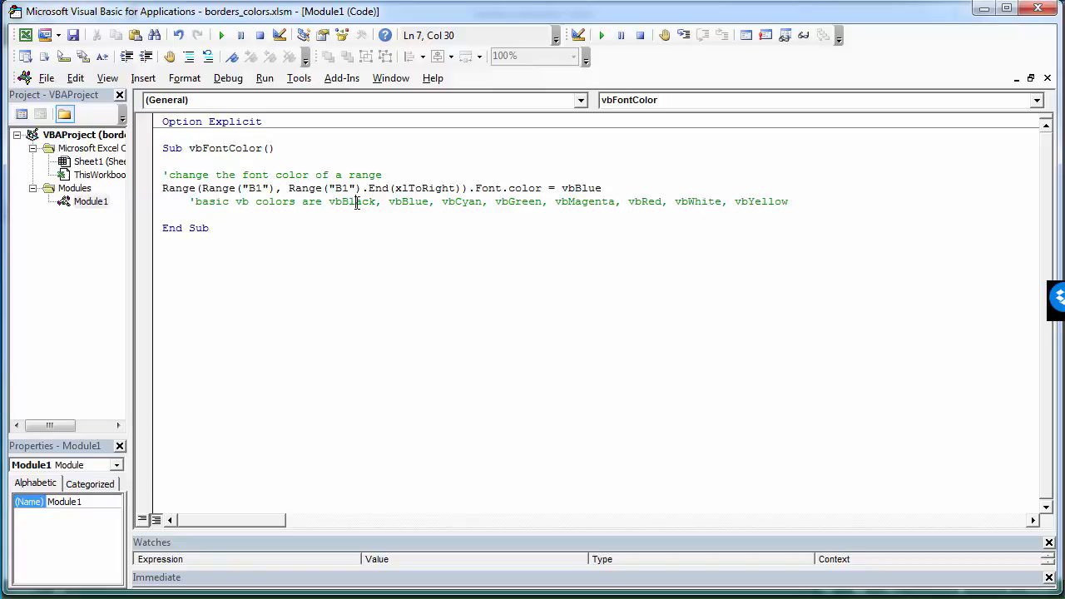
mouse_move(414, 203)
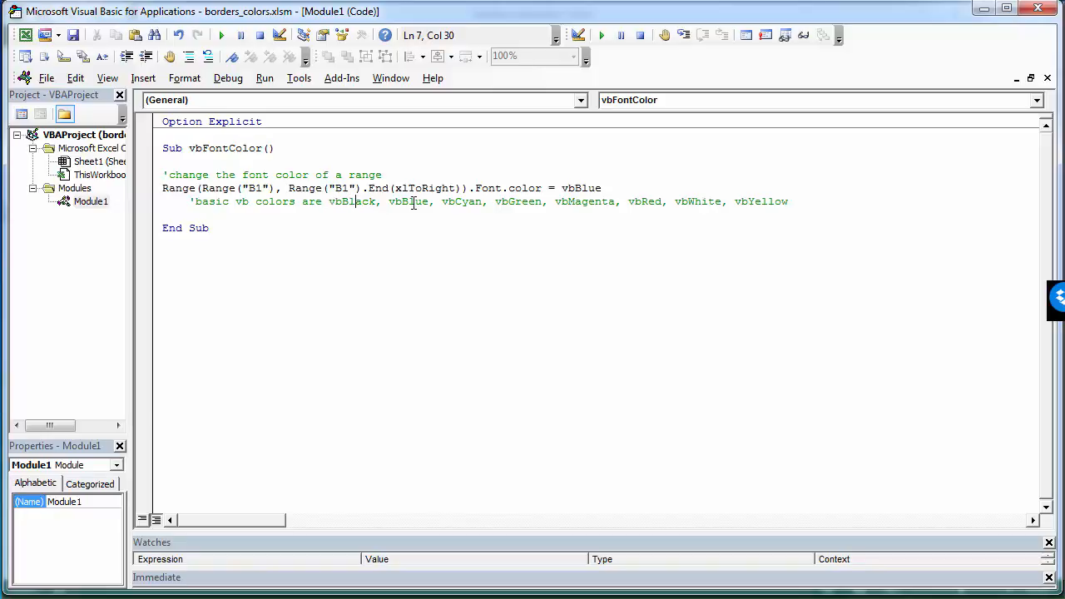
mouse_move(710, 201)
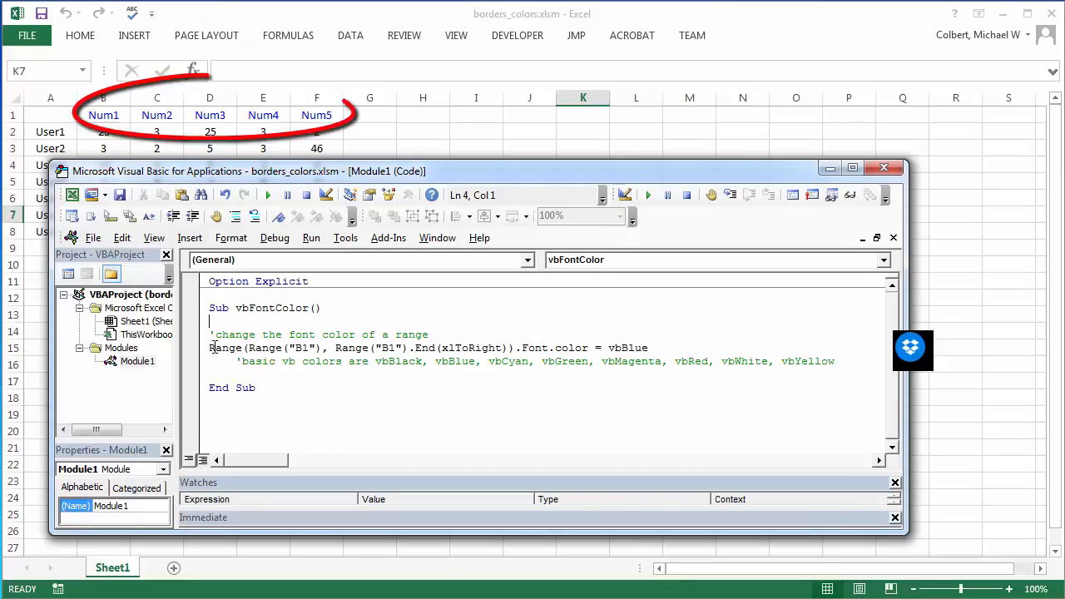
- Review the fontColorReset line setting Range("A1").CurrentRegion.Font.color to vbBlack
click(248, 348)
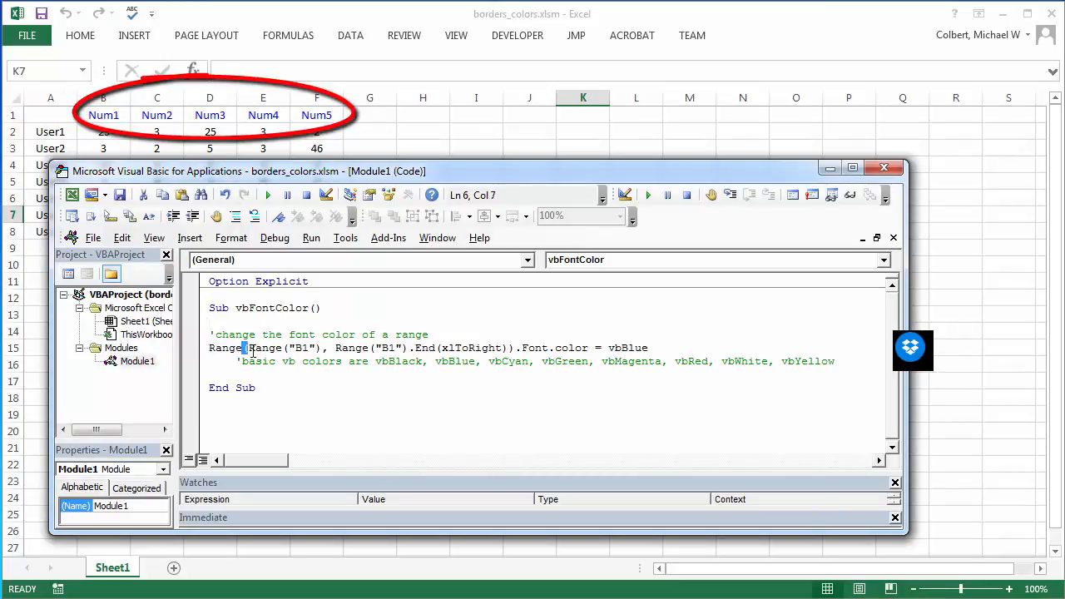
drag(244, 346, 514, 347)
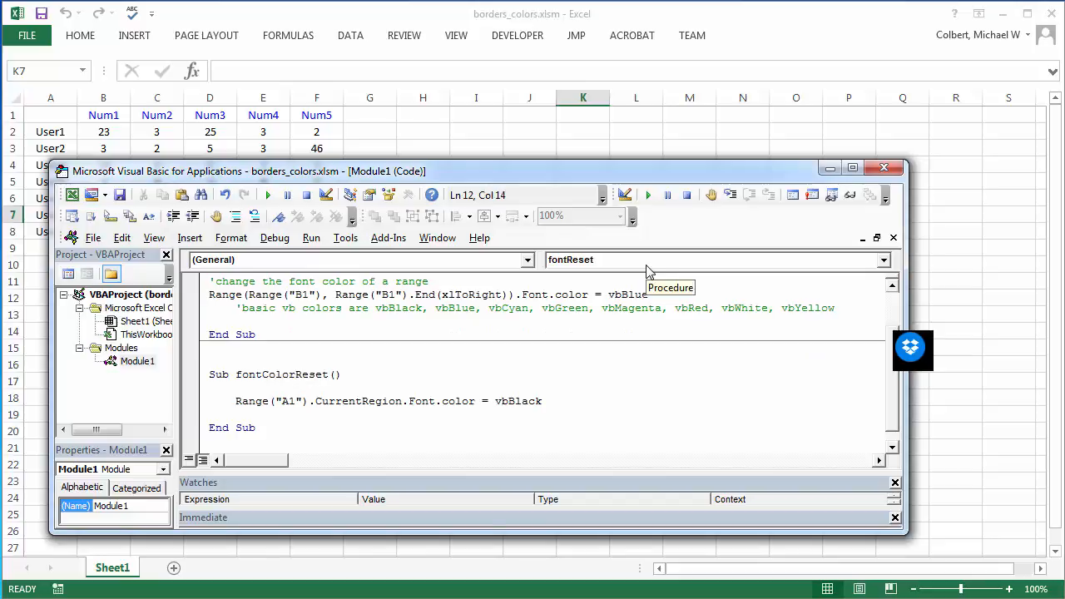
click(542, 400)
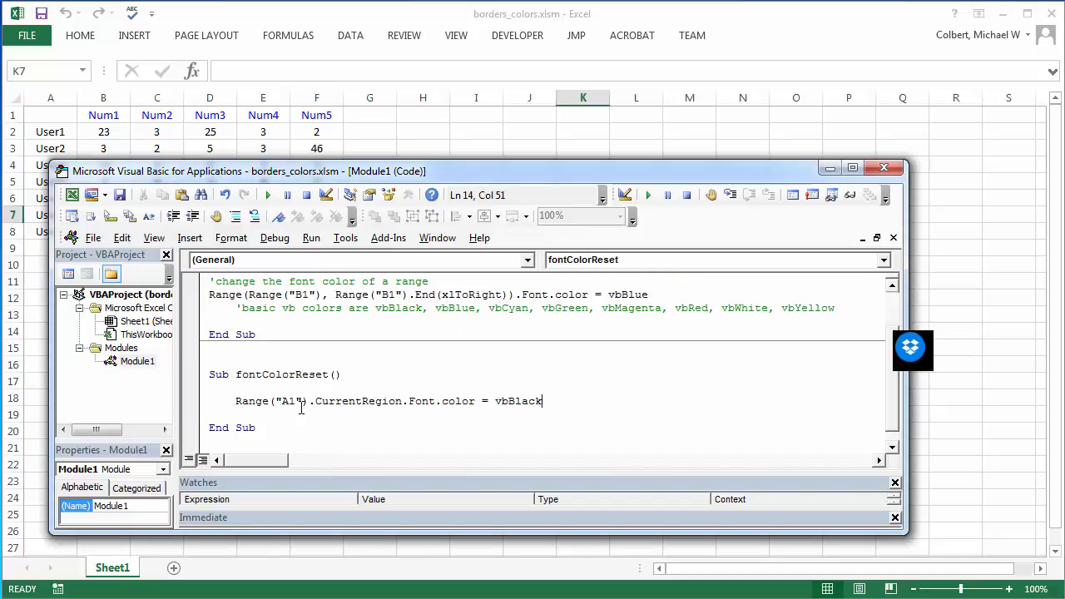
double_click(517, 400)
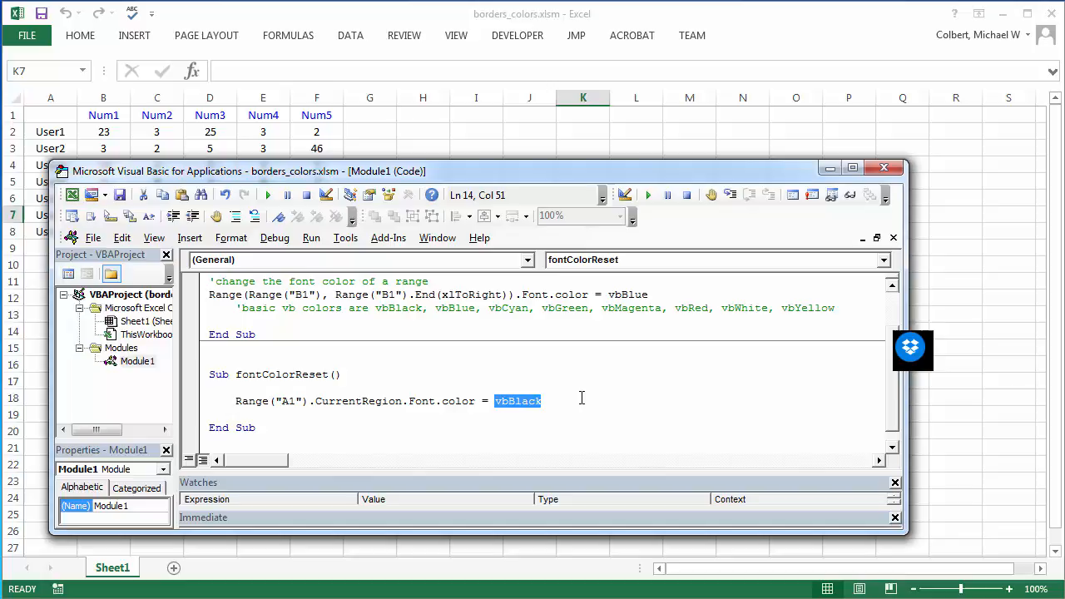
mouse_move(262, 210)
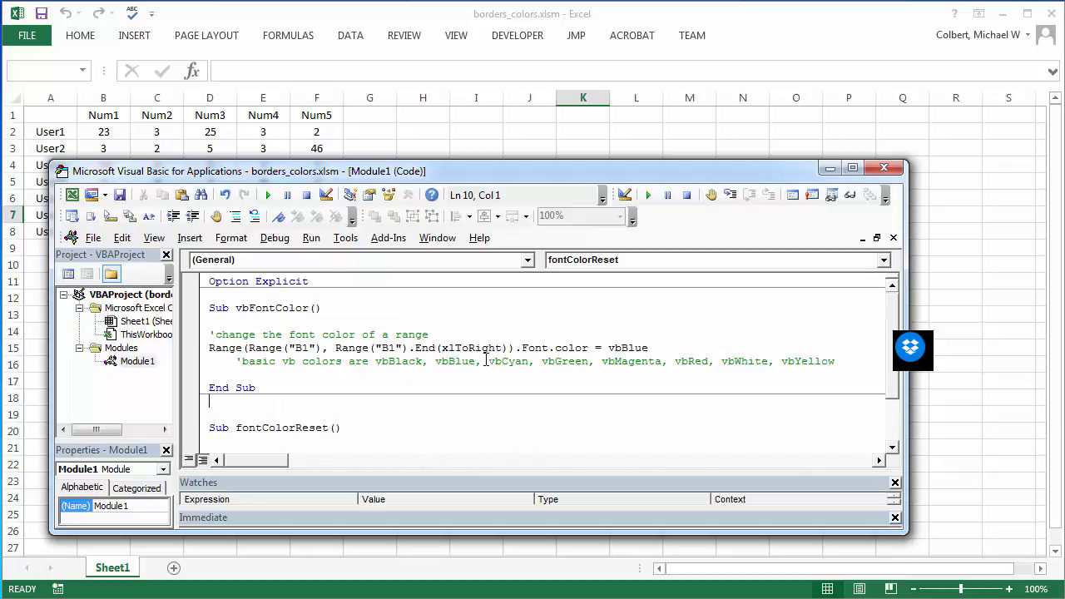
mouse_move(662, 368)
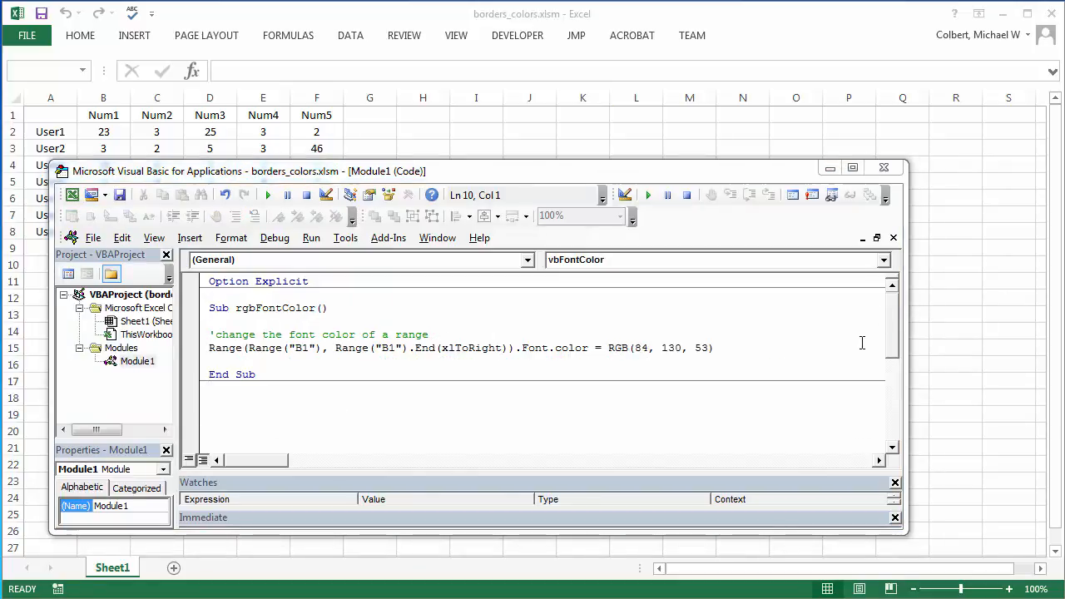
mouse_move(814, 397)
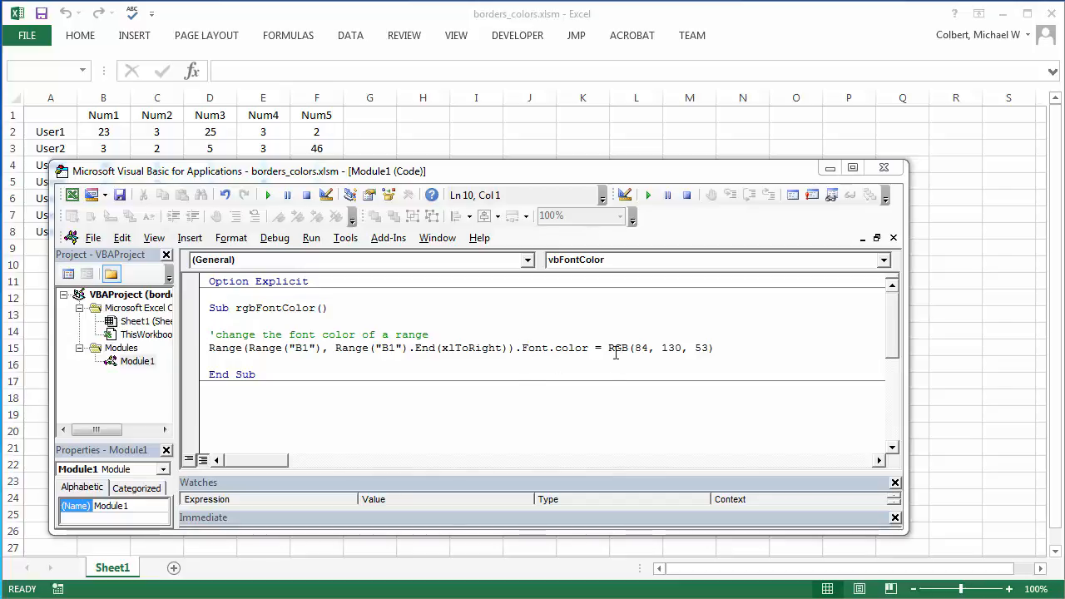
- Highlight a value in RGB(84, 130, 53) in the rgbFontColor macro
double_click(617, 348)
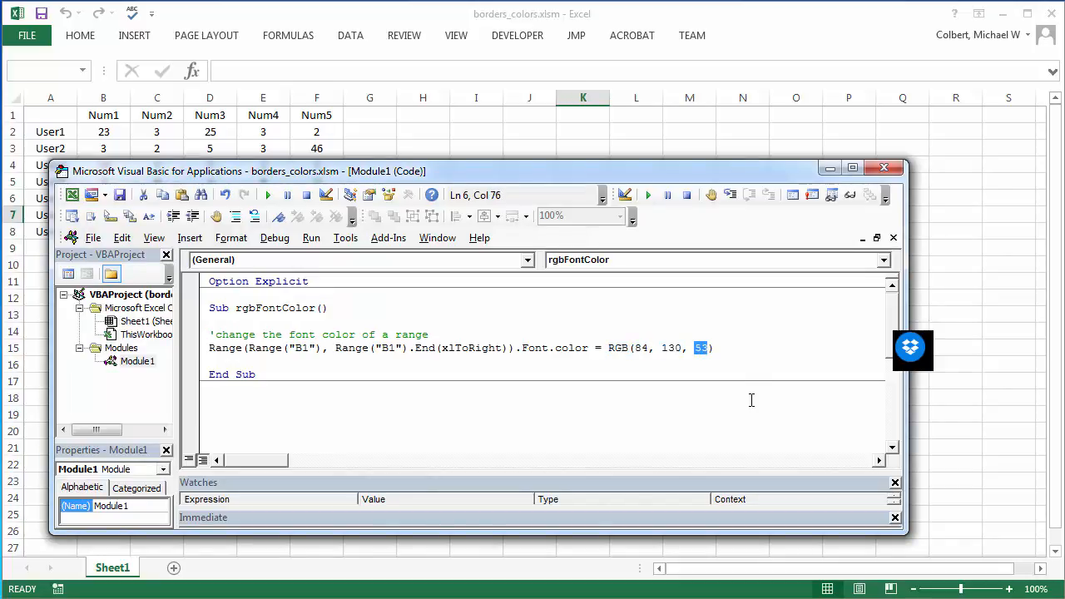
mouse_move(630, 353)
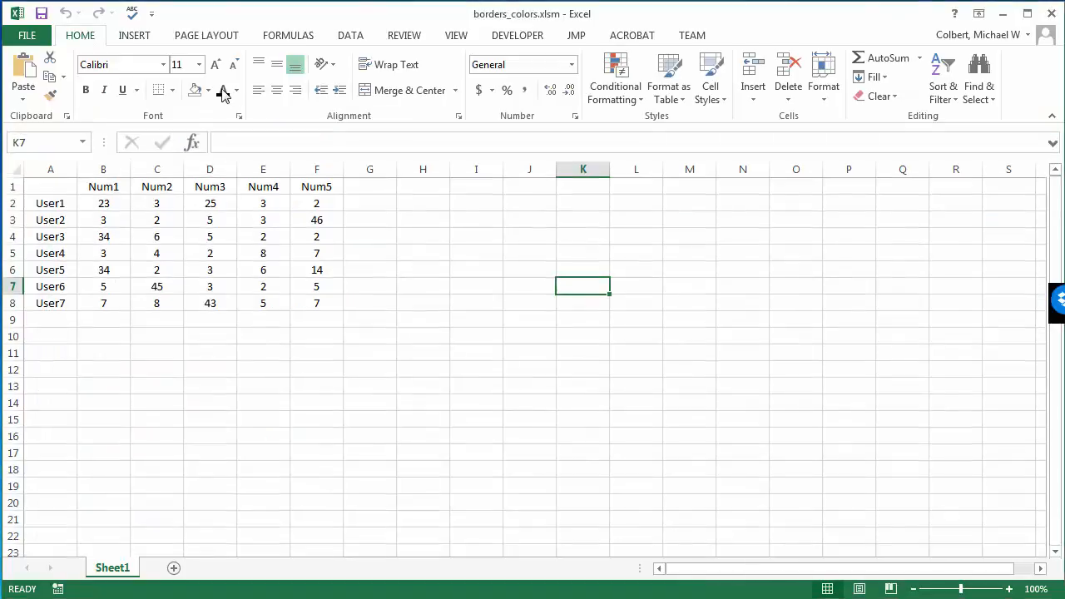
click(237, 90)
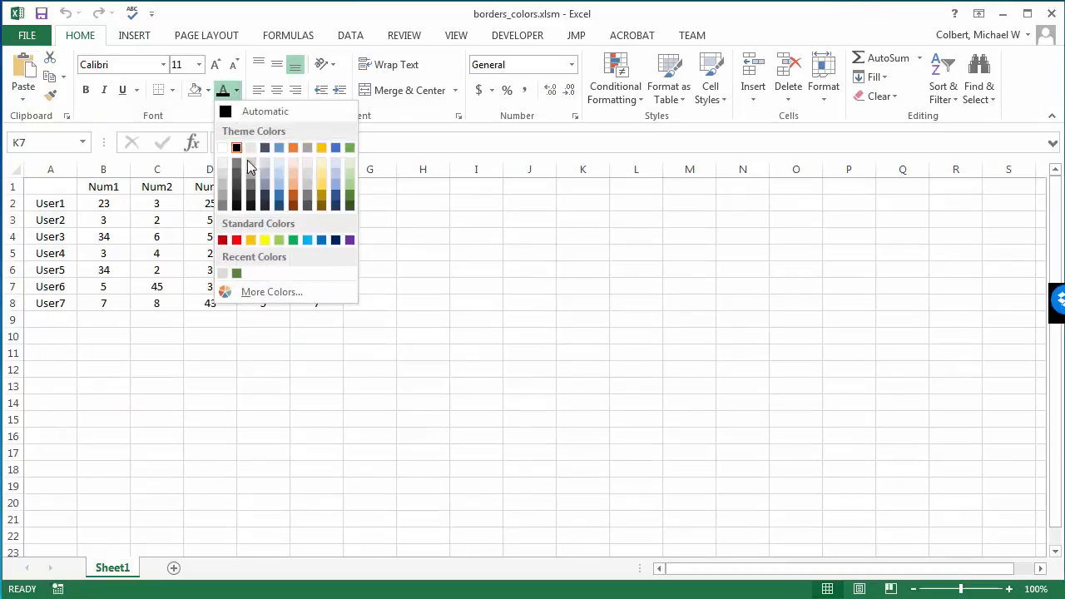
mouse_move(297, 189)
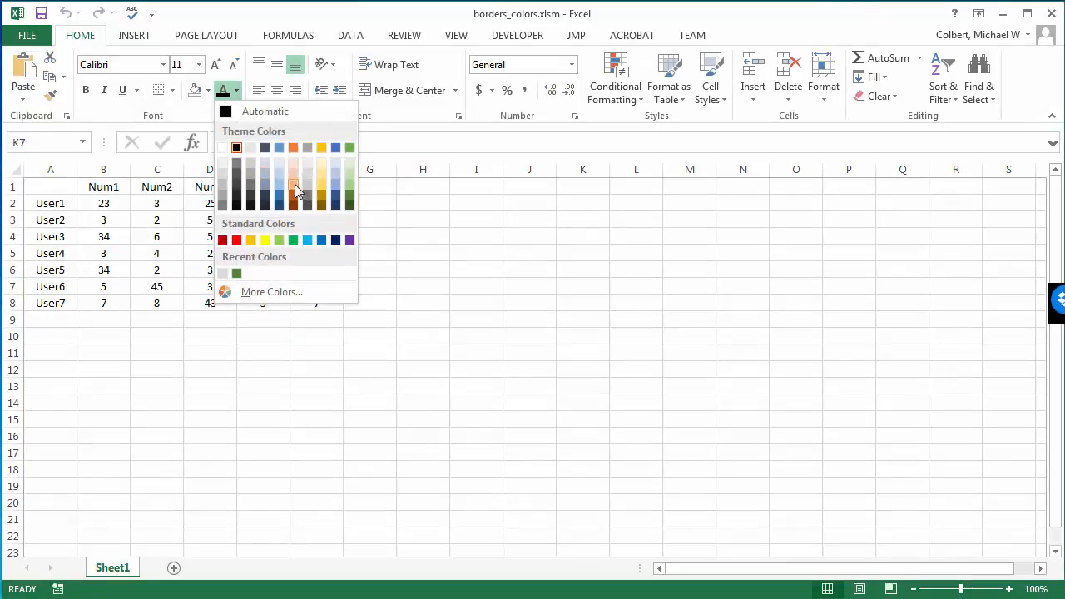
mouse_move(293, 198)
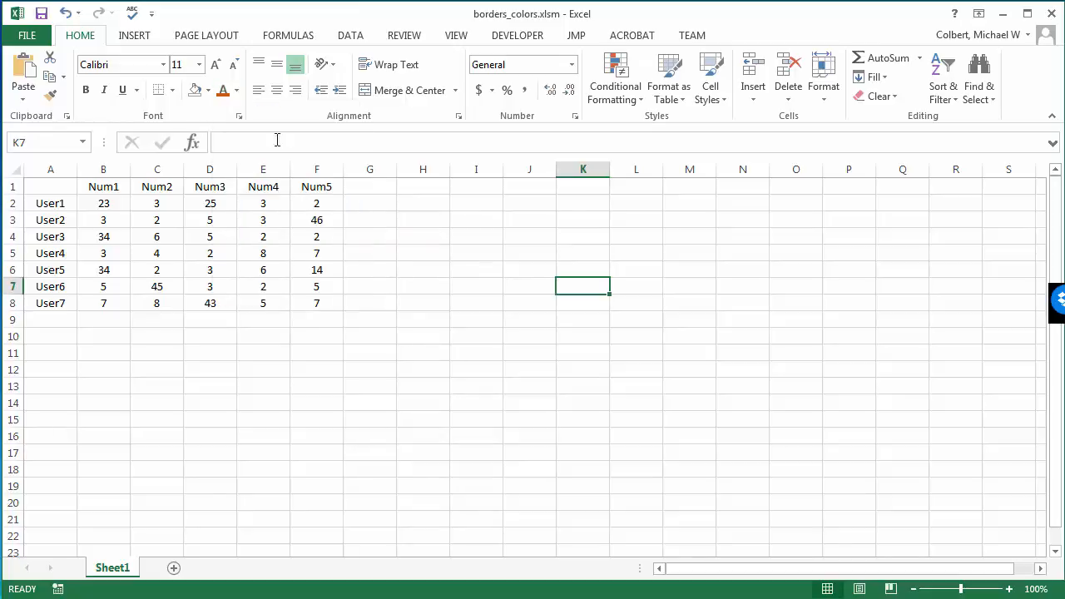
click(239, 90)
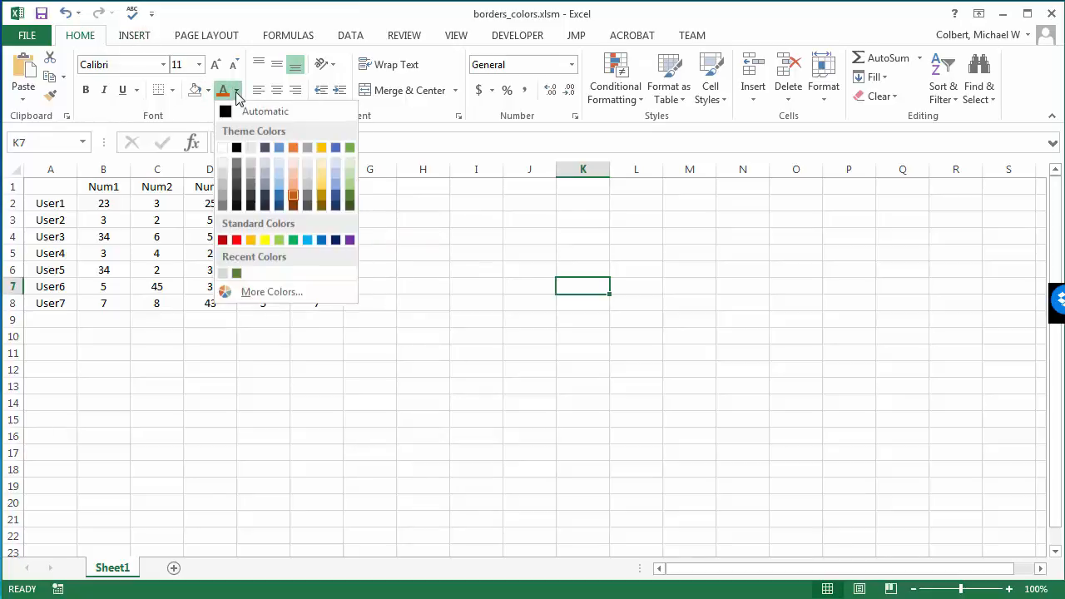
click(271, 292)
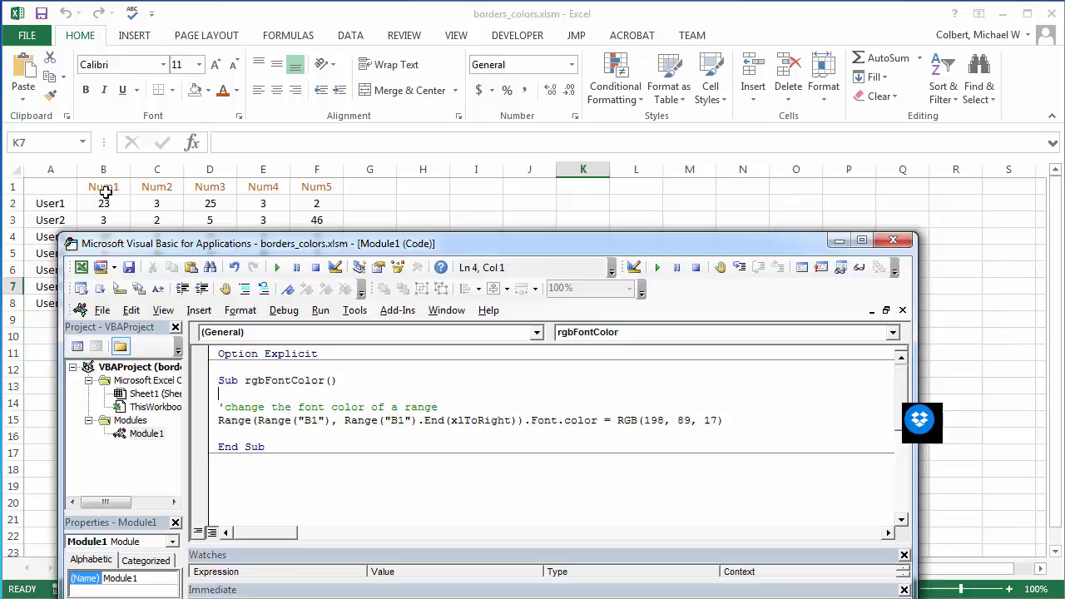
mouse_move(325, 188)
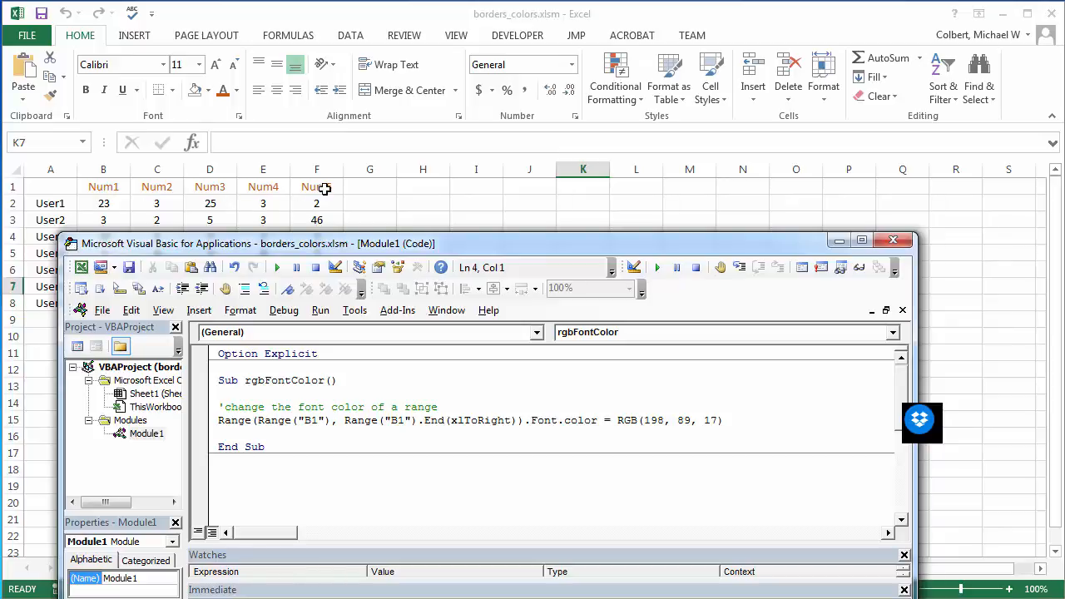
- Inspect custom RGB values under Font Color > More Colors, then cancel without applying
click(241, 90)
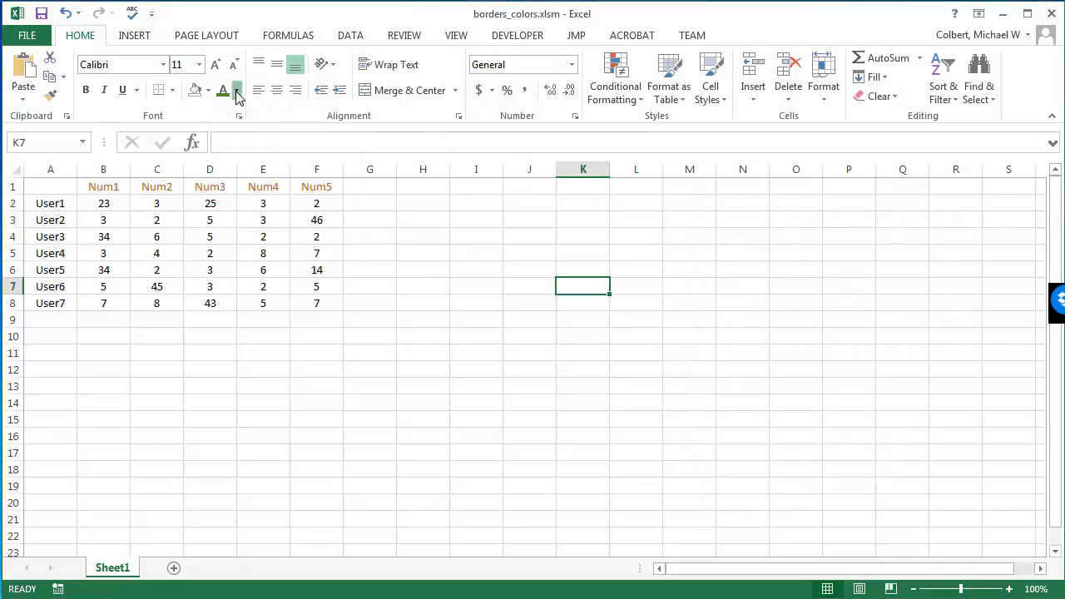
click(237, 90)
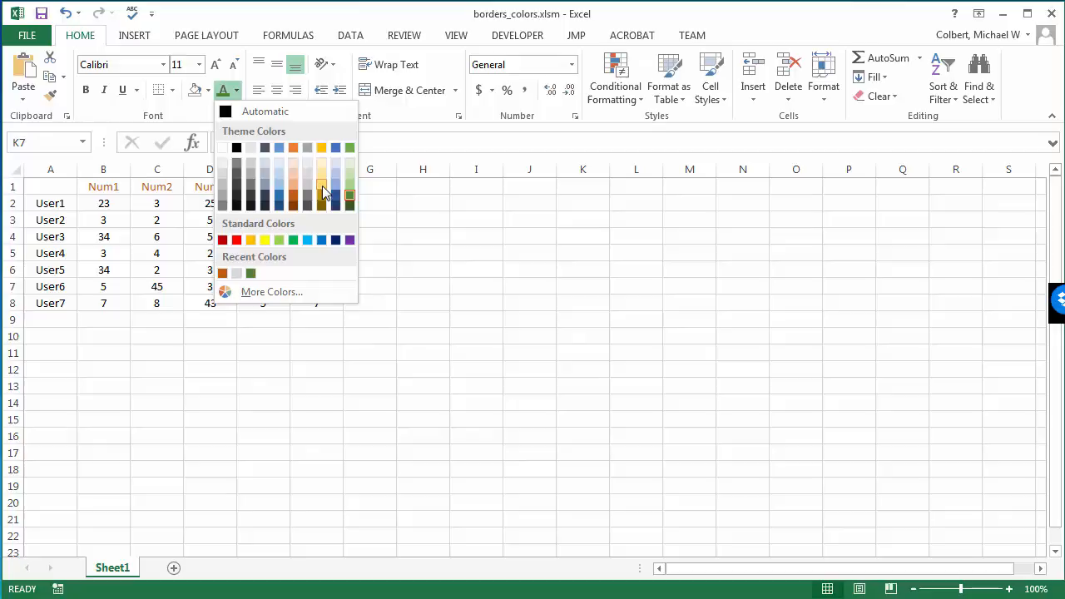
click(271, 291)
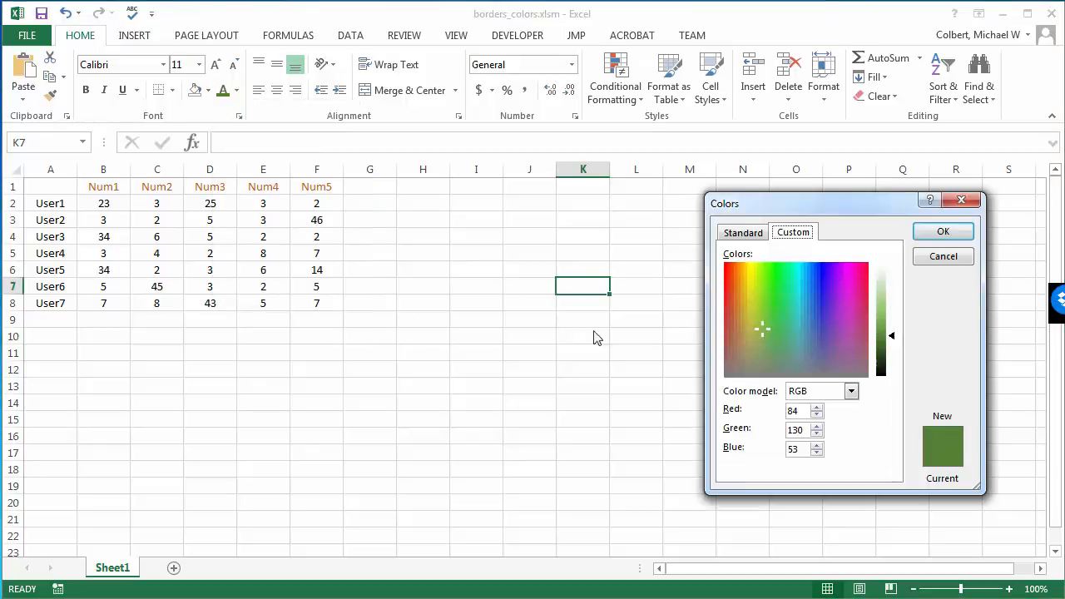
click(803, 286)
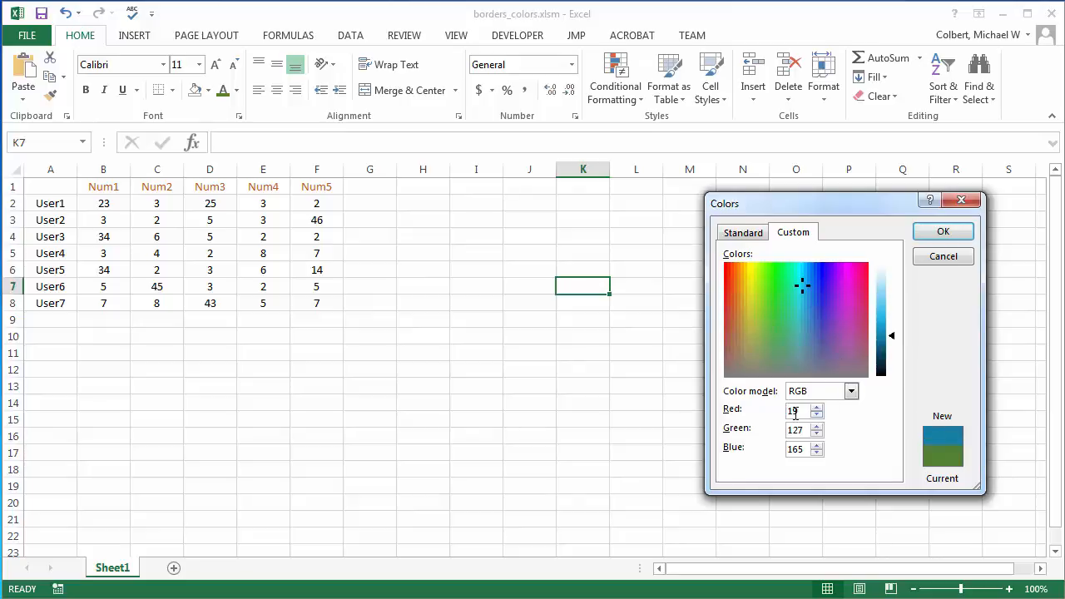
click(856, 286)
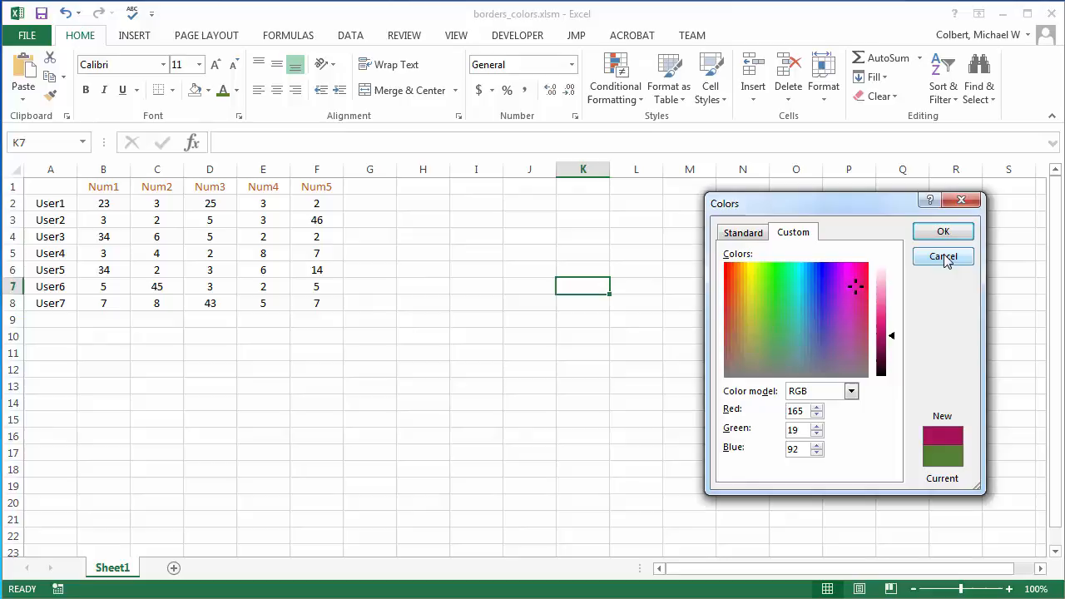
click(942, 256)
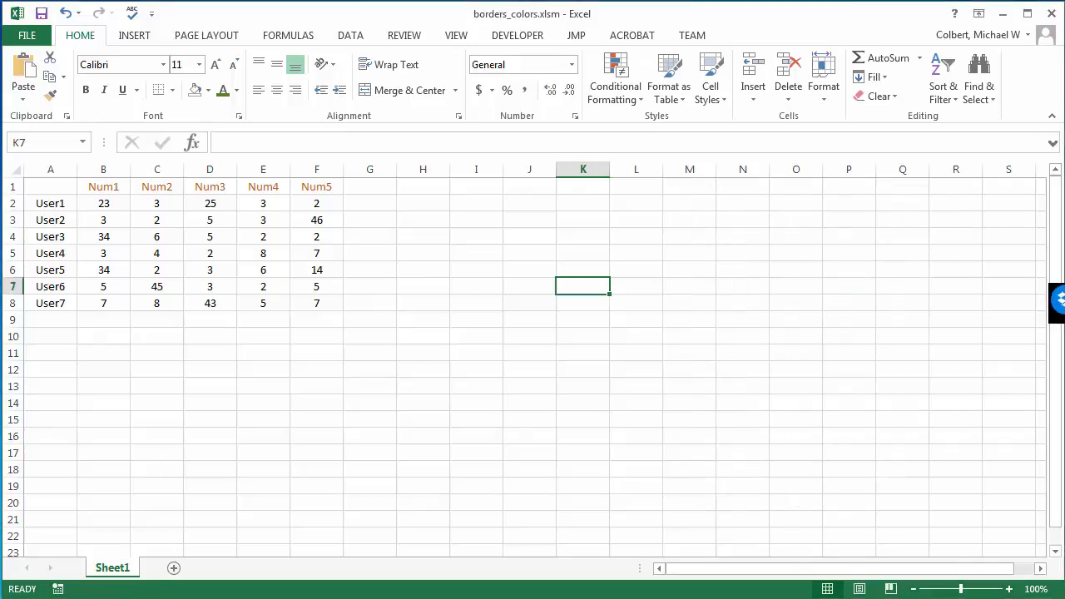
mouse_move(978, 79)
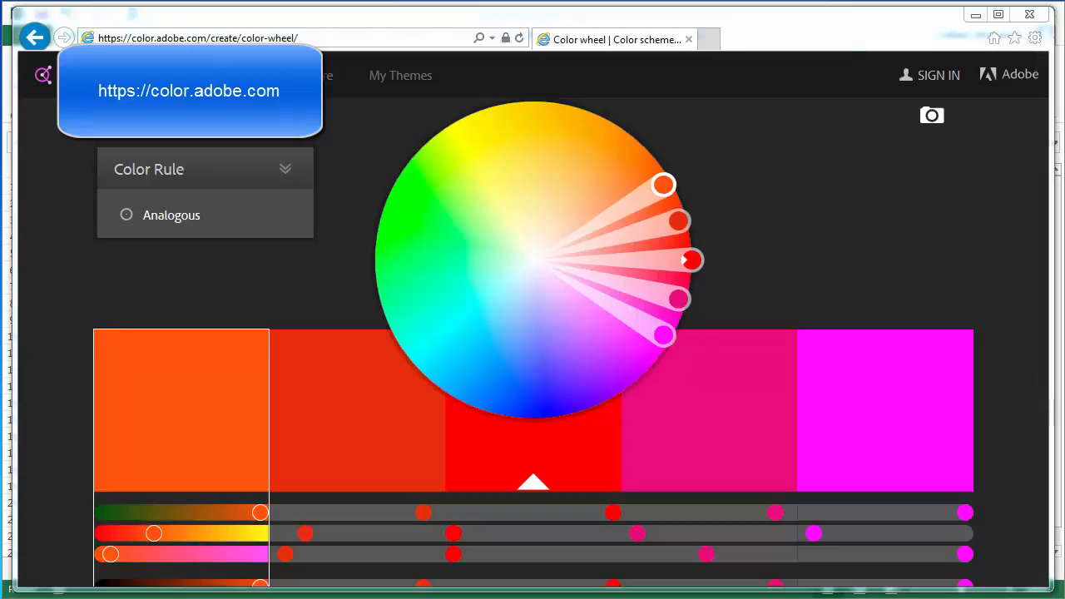
mouse_move(362, 158)
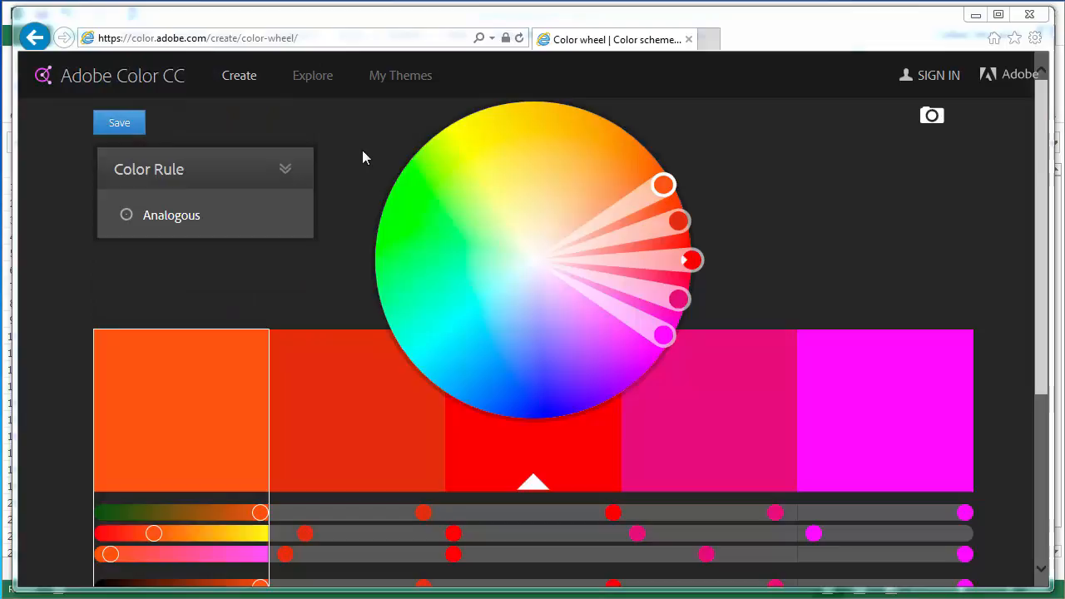
- Make a Monochromatic green theme and read the dark swatch's RGB 57, 127, 45
click(285, 168)
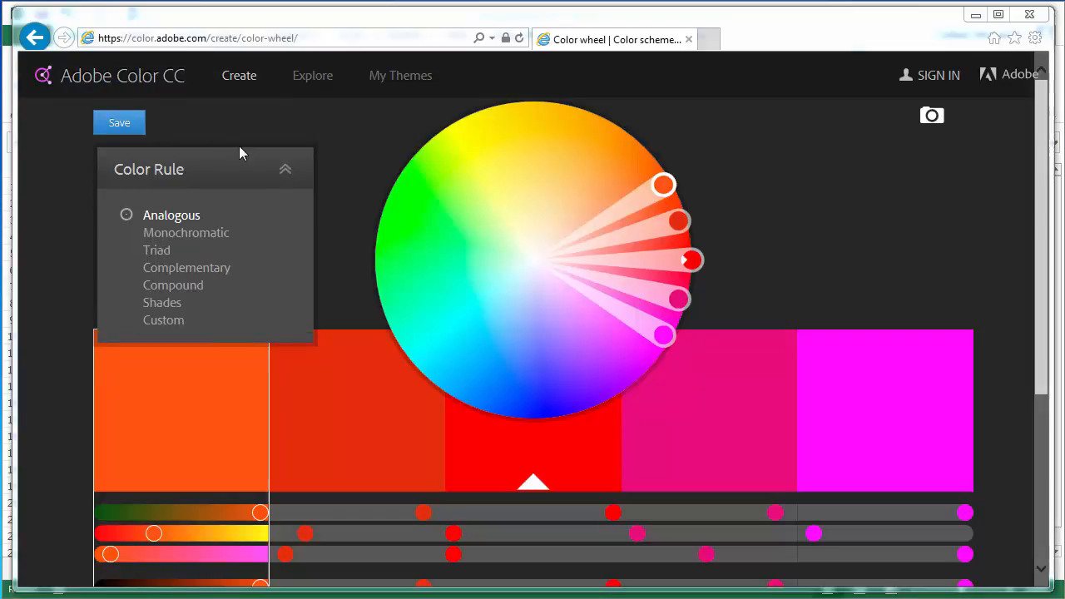
mouse_move(274, 170)
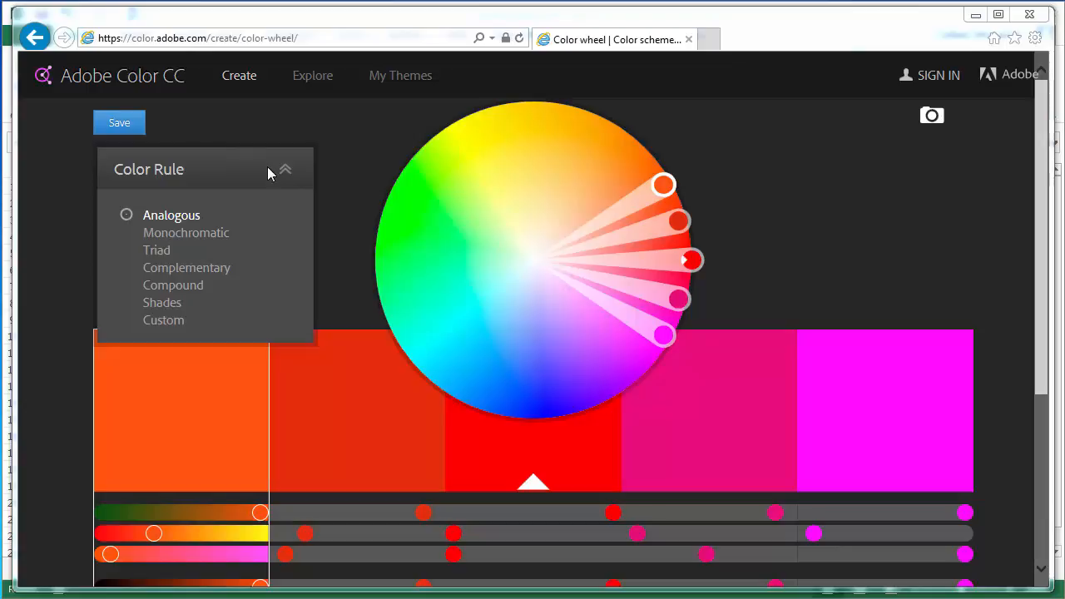
mouse_move(241, 219)
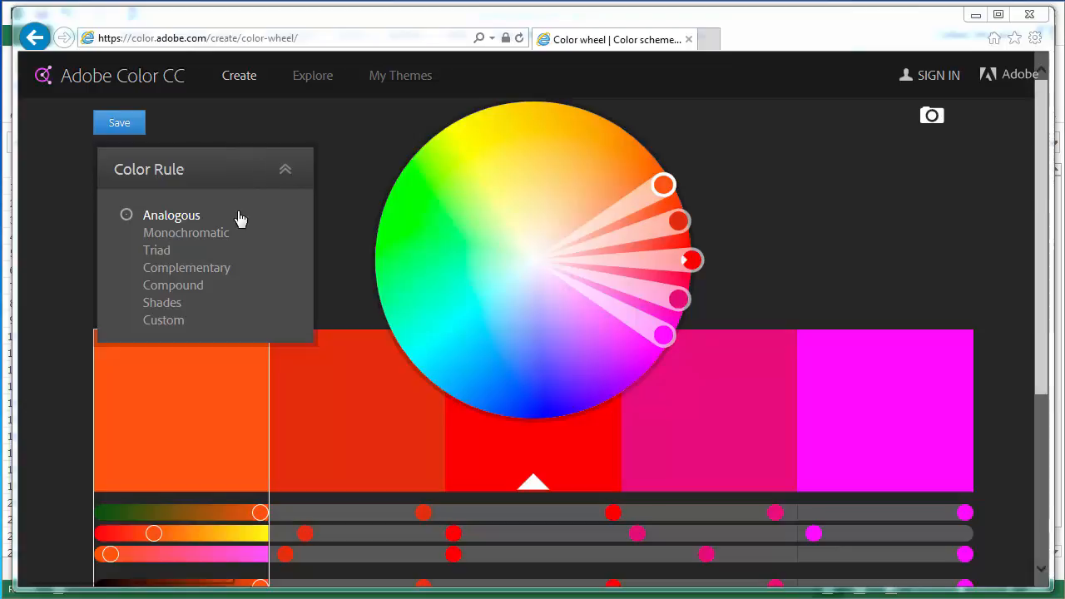
mouse_move(172, 238)
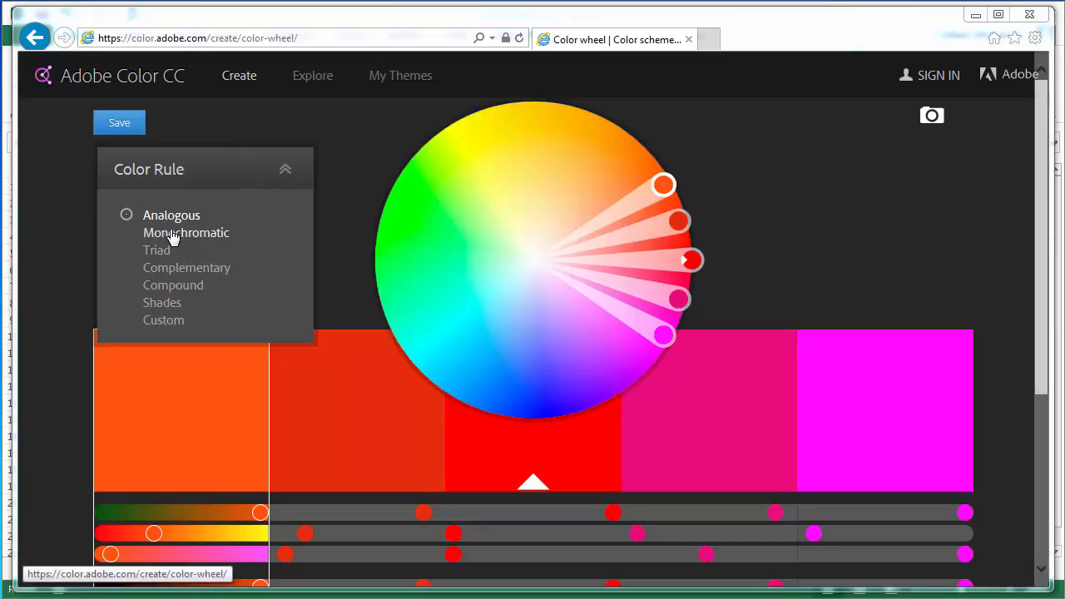
click(186, 232)
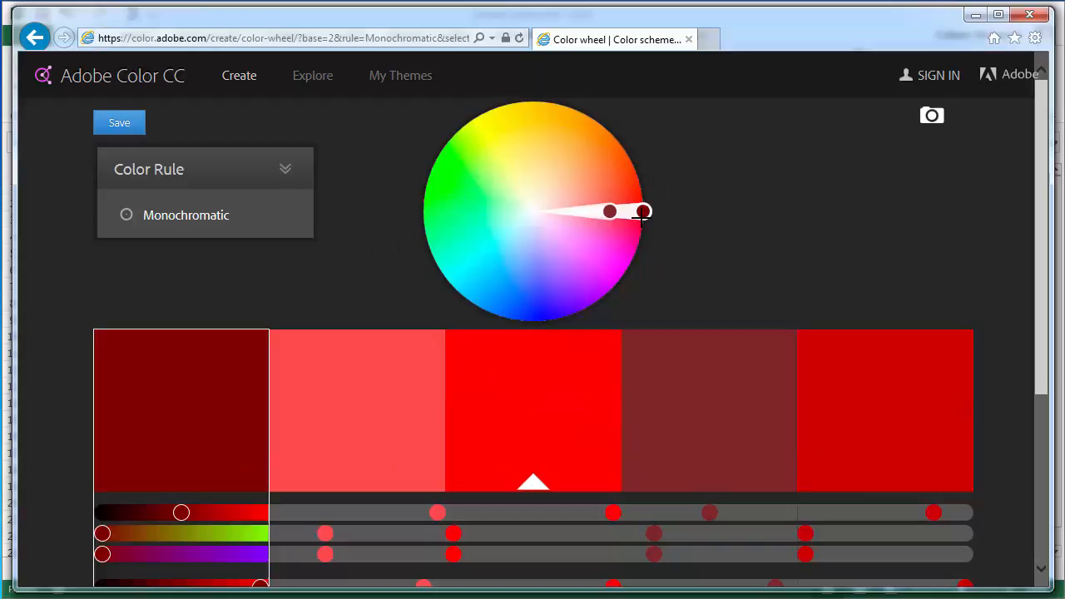
drag(642, 211, 579, 119)
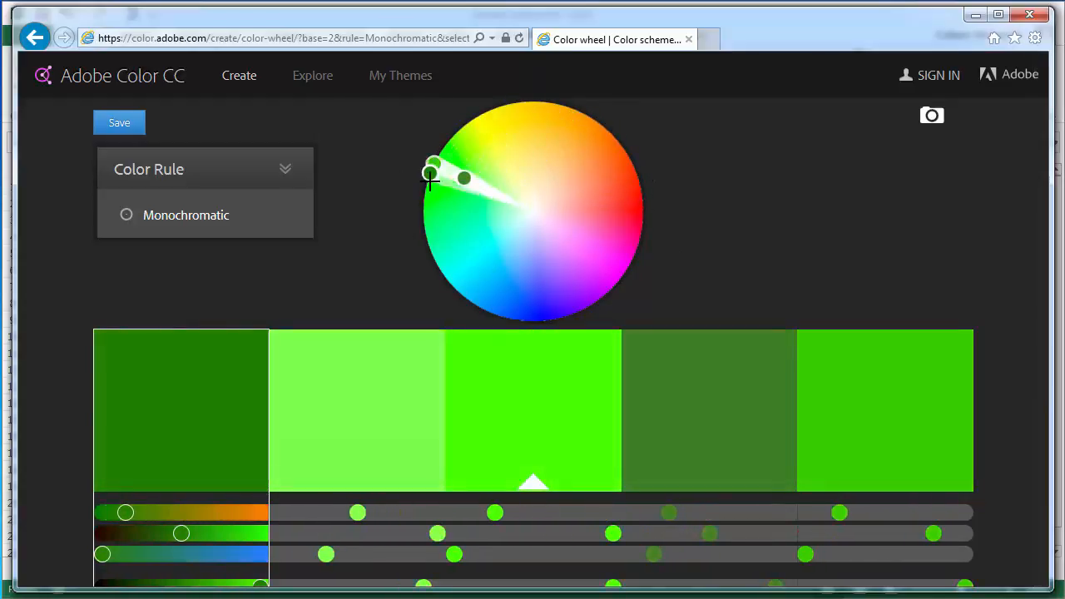
drag(431, 175, 428, 178)
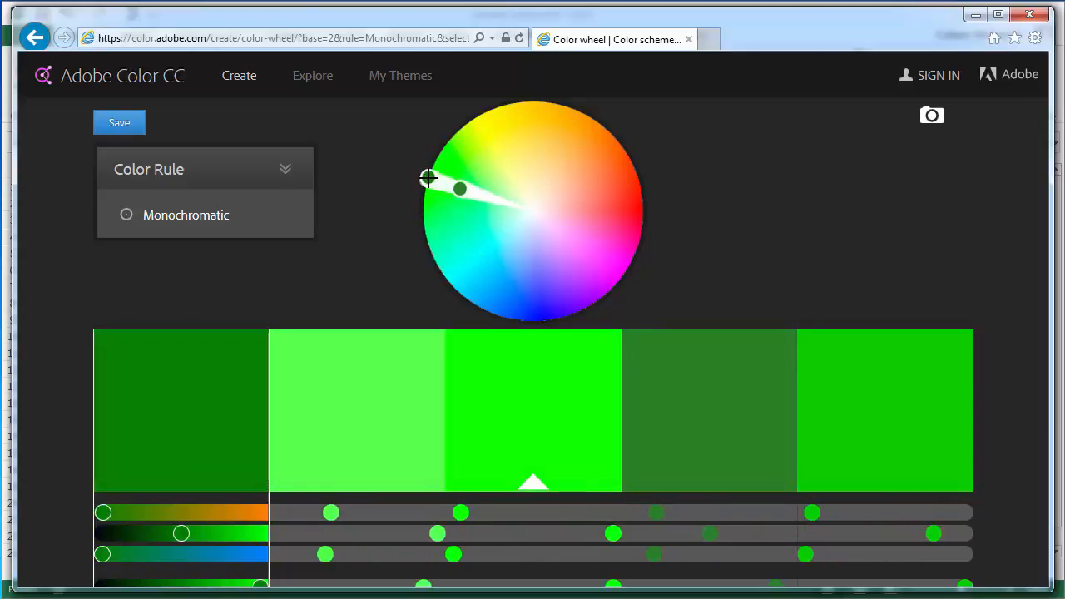
scroll(down, 3)
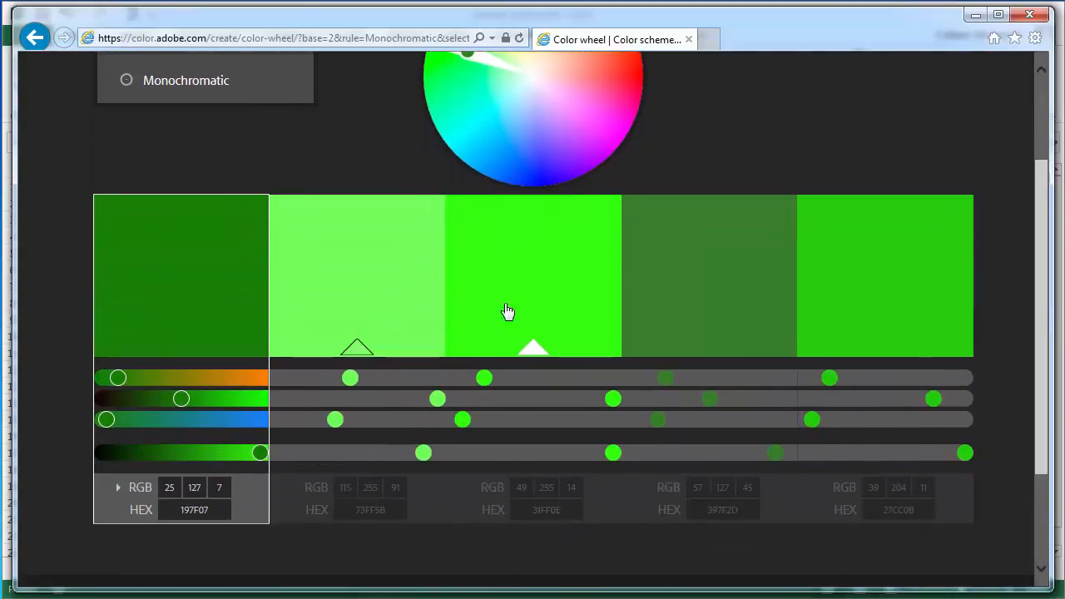
click(533, 275)
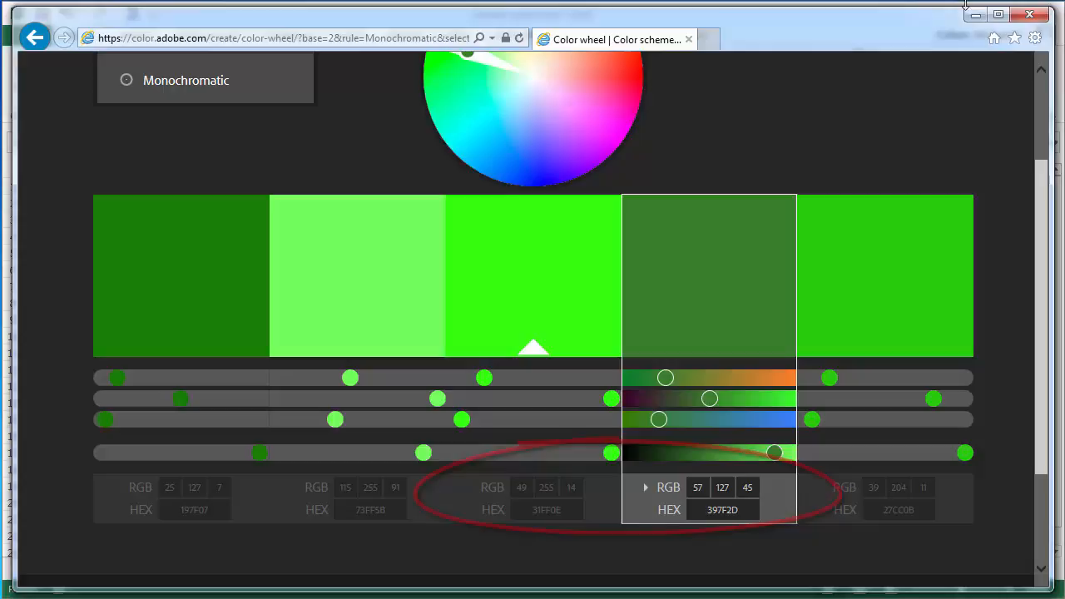
scroll(up, 3)
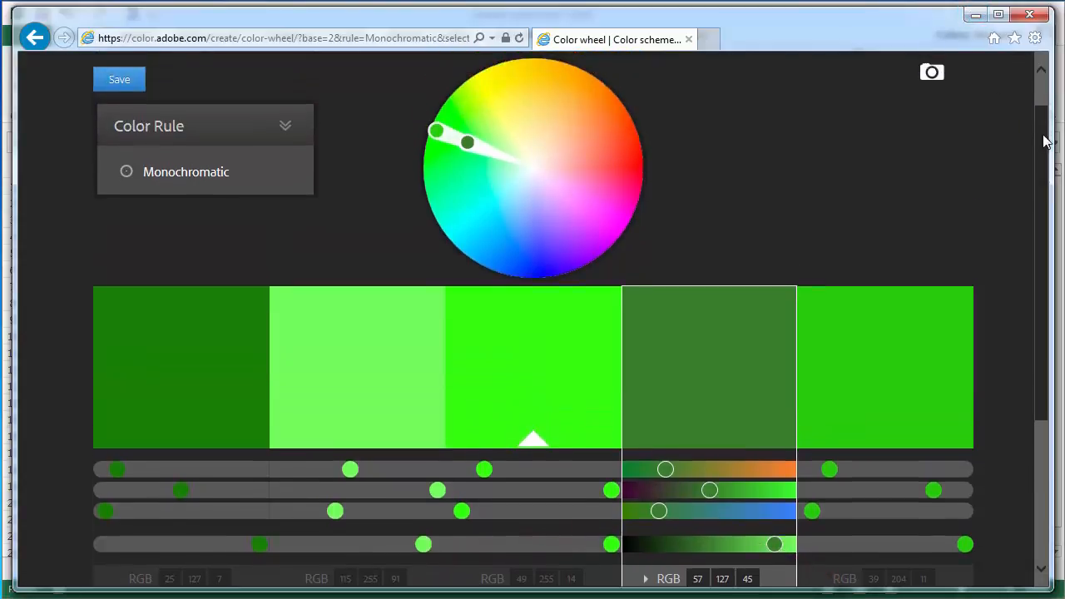
- Switch Adobe Color's colour rule to Triad
click(285, 126)
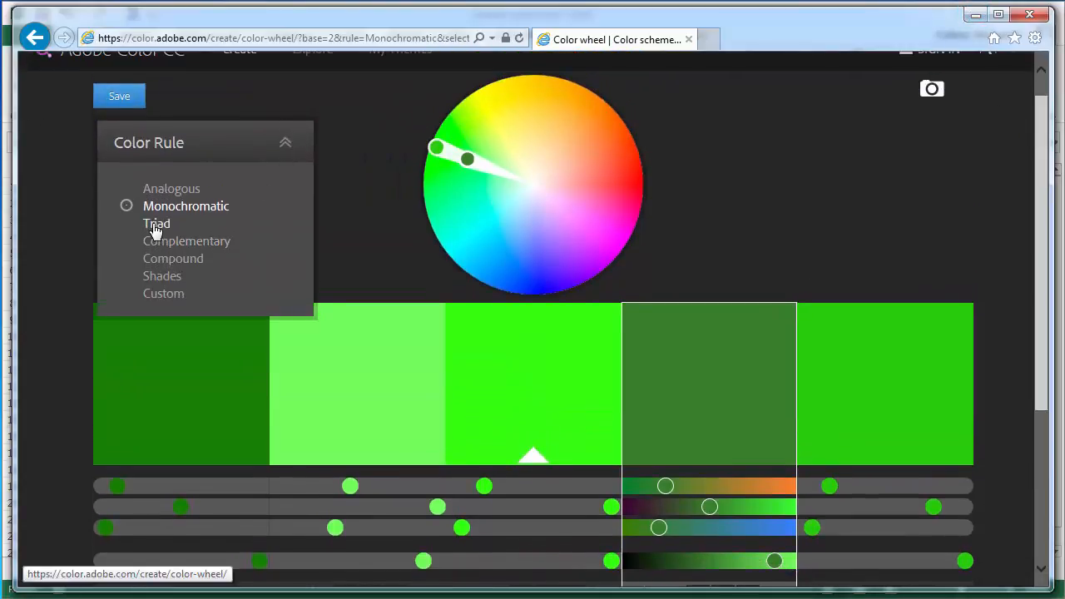
click(156, 223)
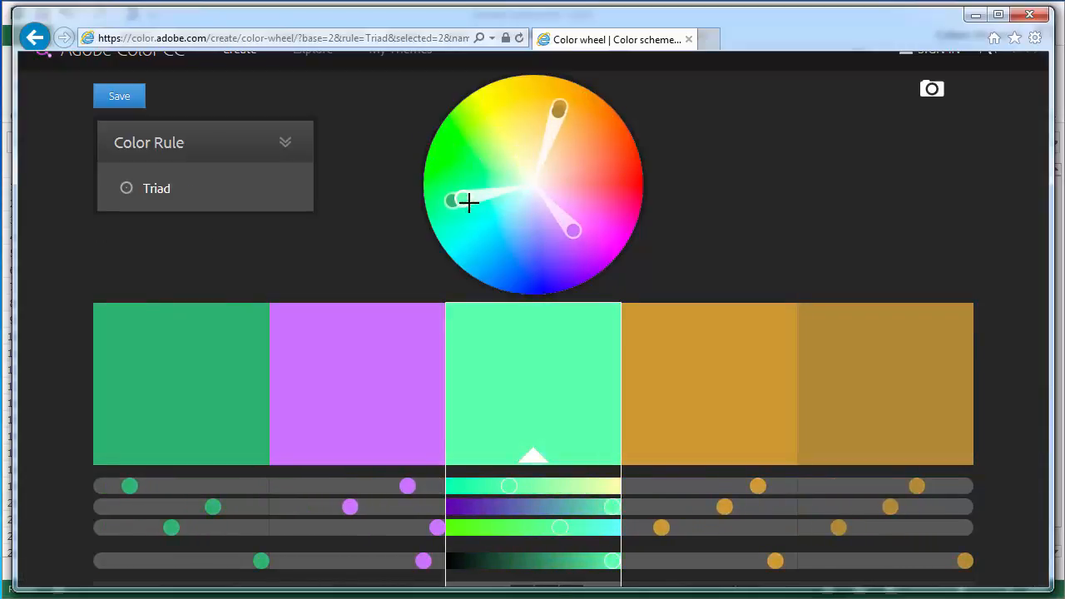
scroll(down, 3)
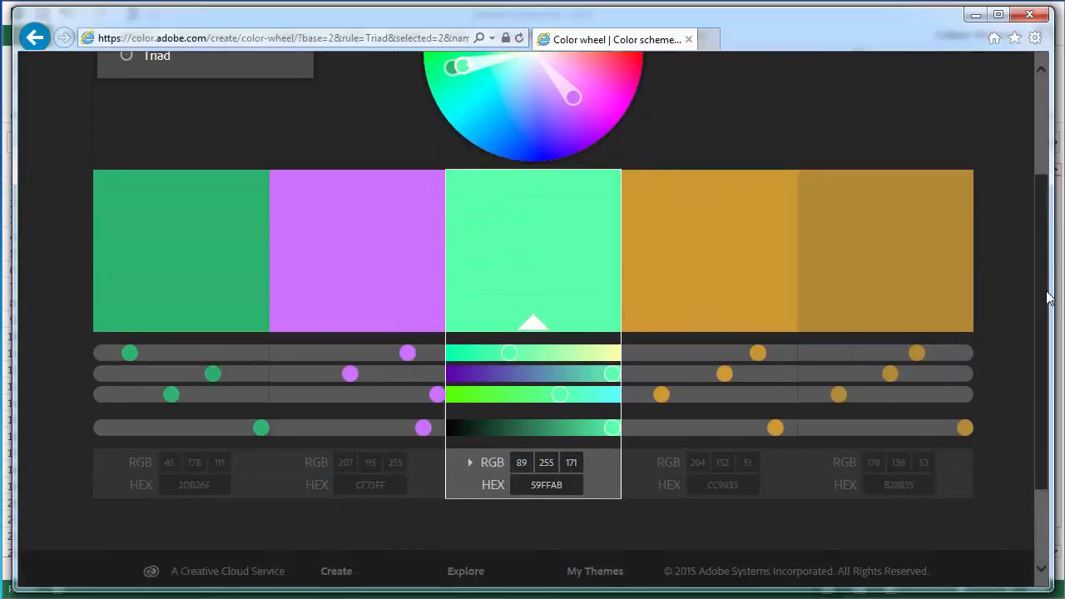
scroll(up, 3)
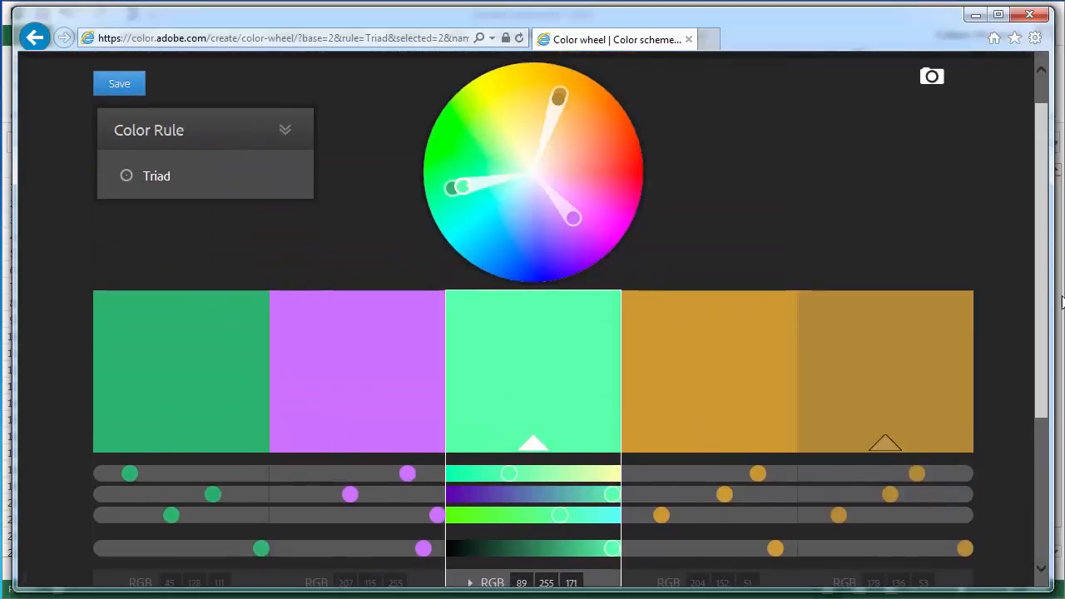
scroll(down, 3)
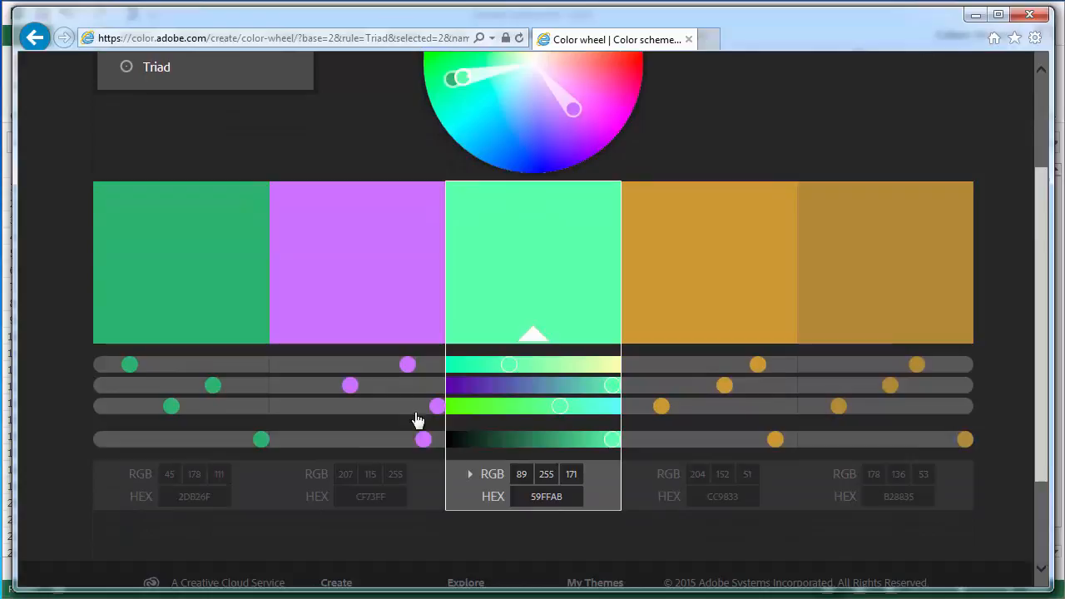
- Read the purple and light green swatches' values, RGB 89, 255, 171 (59FFAB)
click(180, 262)
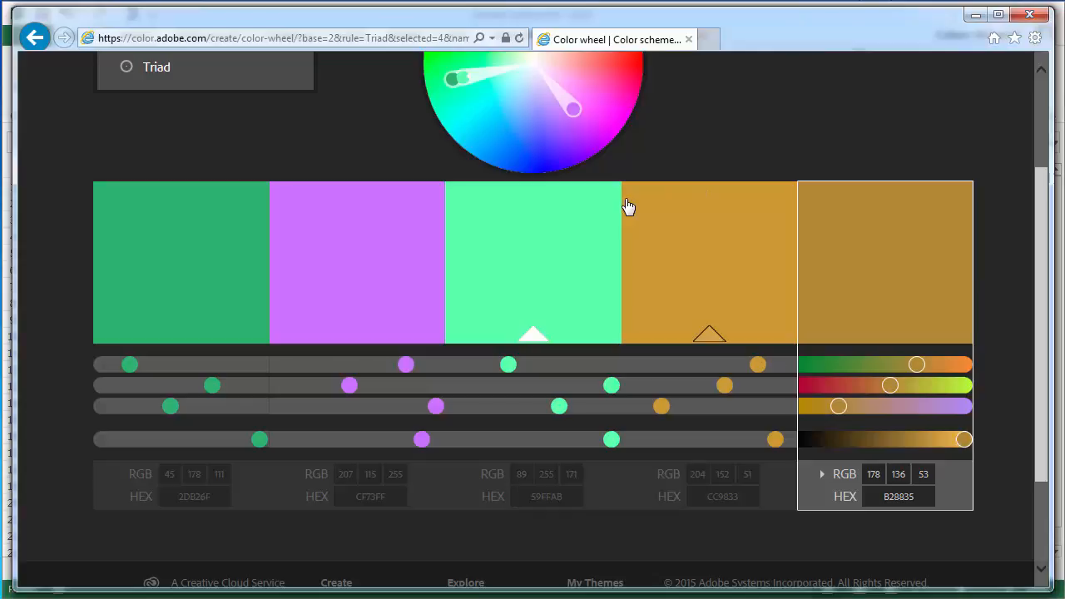
mouse_move(626, 319)
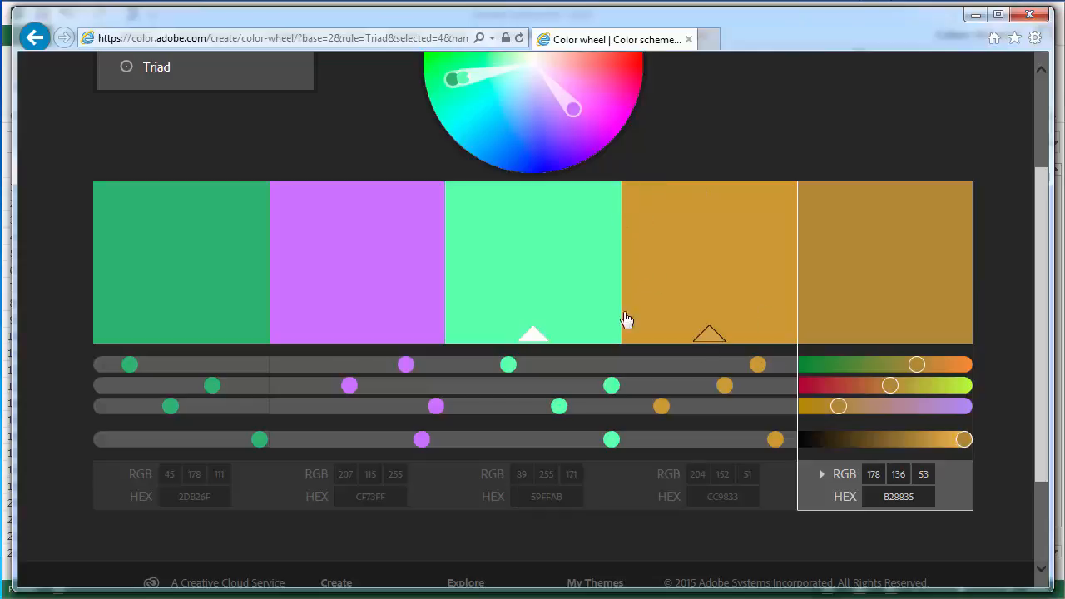
mouse_move(852, 81)
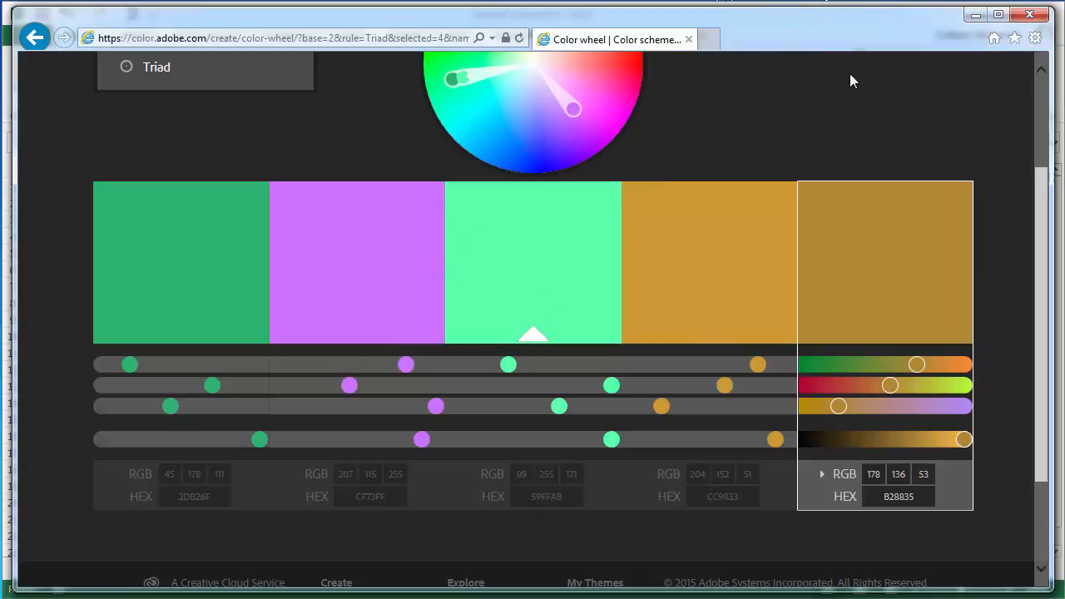
mouse_move(1030, 15)
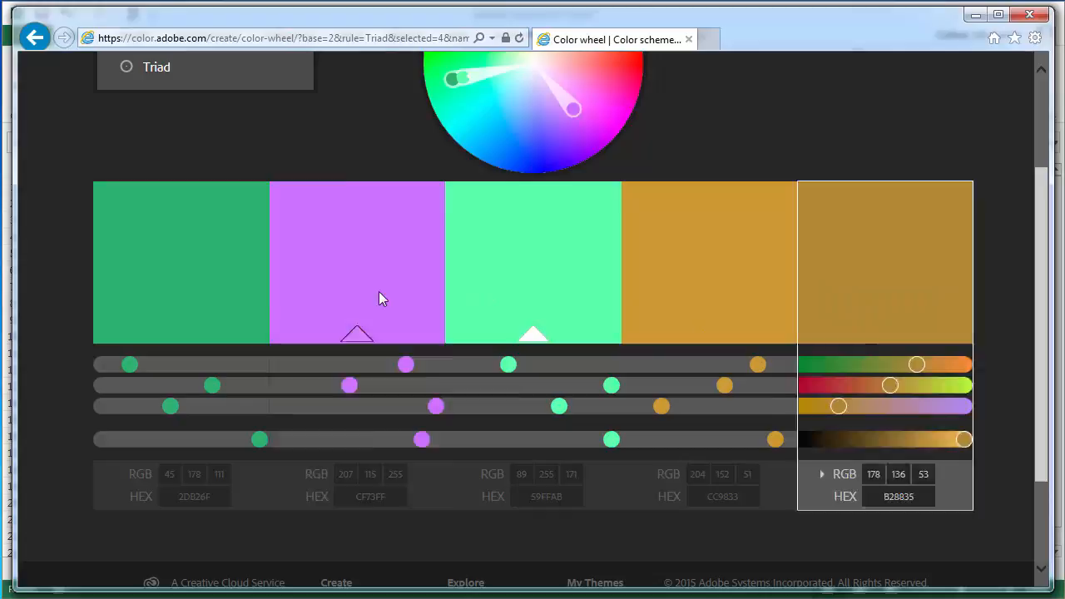
click(357, 262)
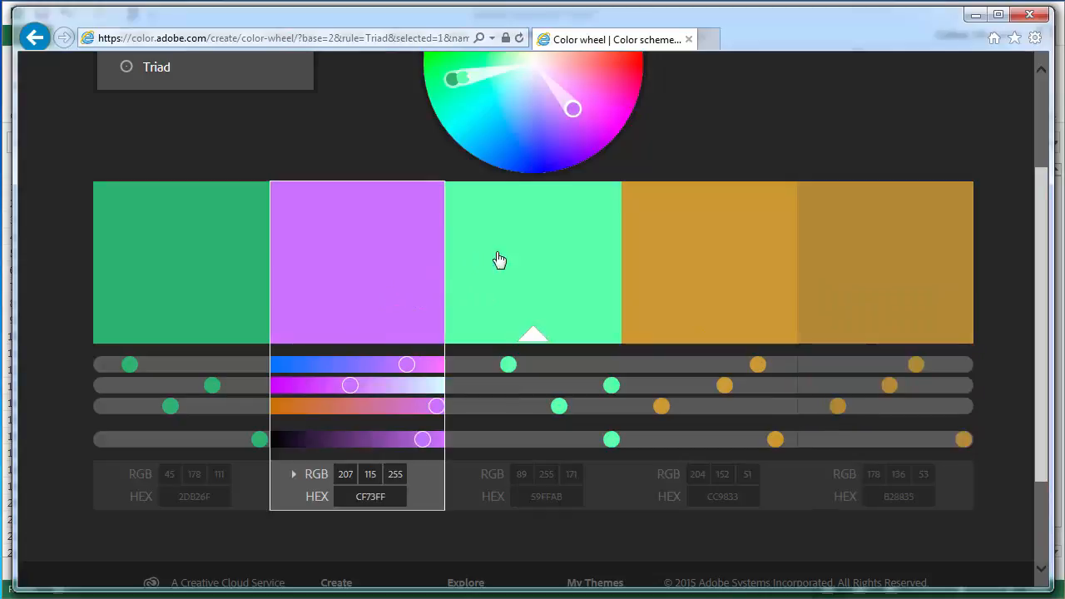
click(517, 267)
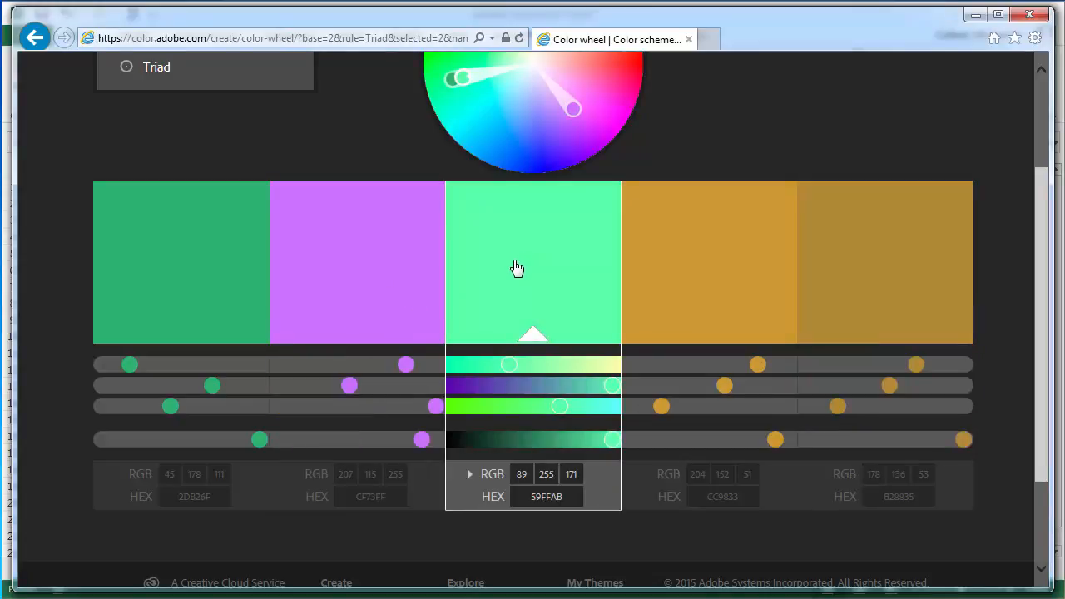
mouse_move(506, 387)
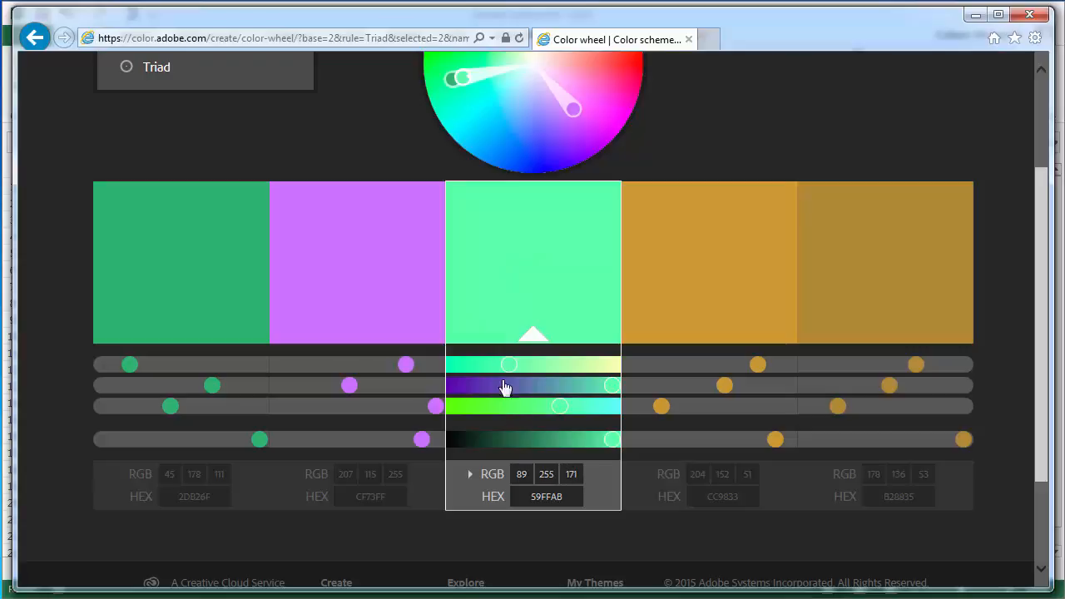
mouse_move(1029, 15)
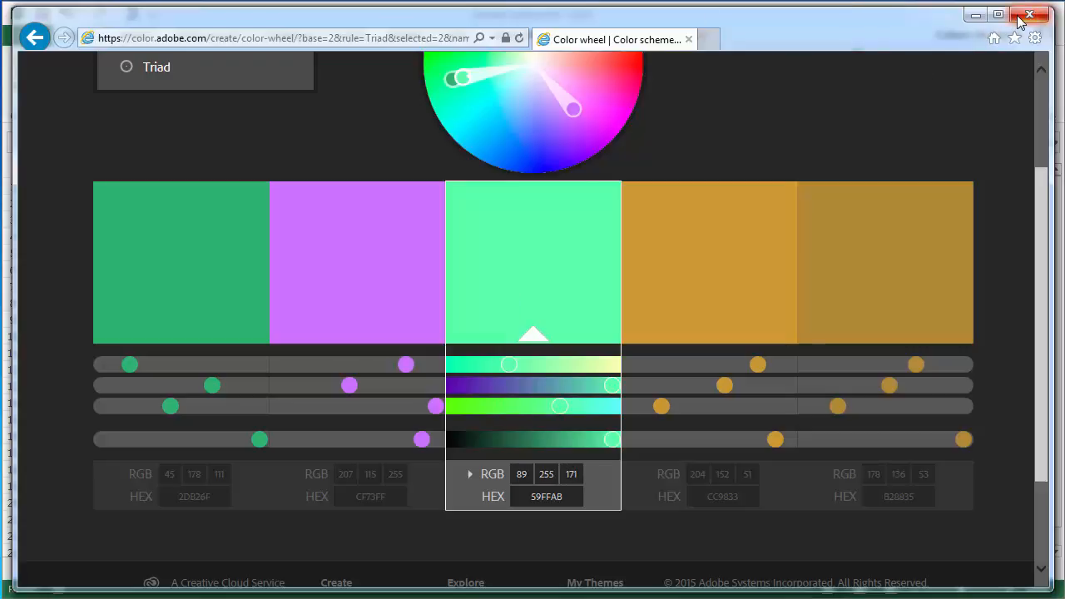
- Close the browser and run rgbFontColor with RGB(89, 255, 171) on the headers
click(1029, 15)
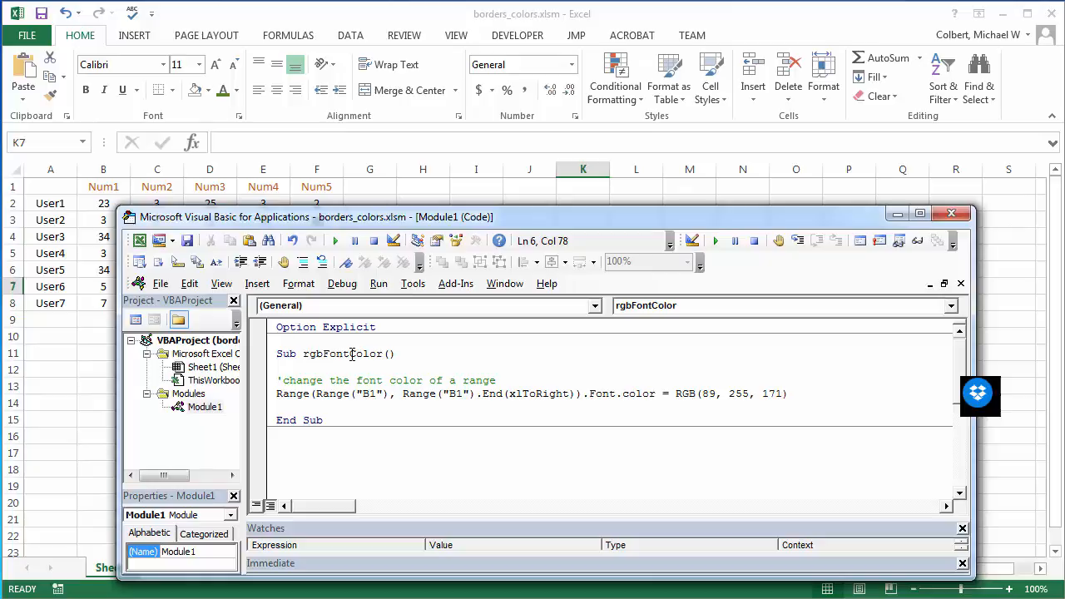
click(335, 240)
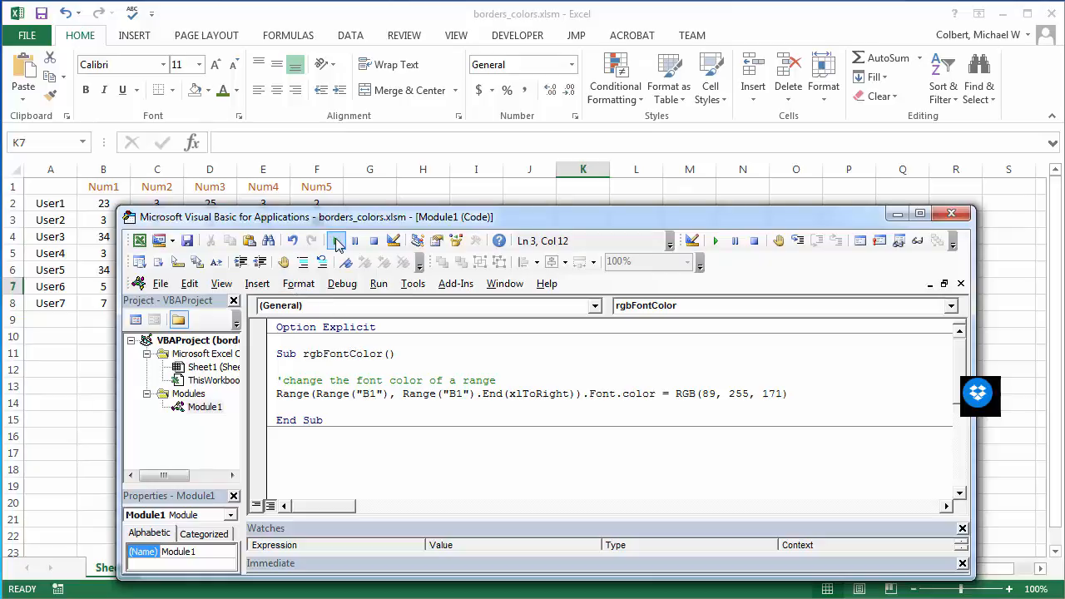
click(335, 241)
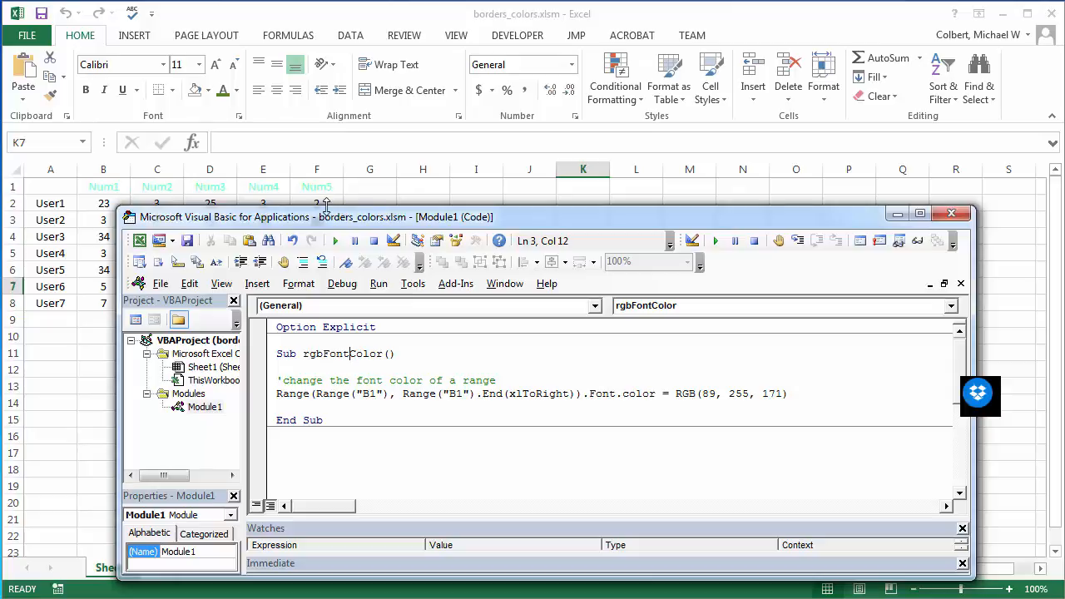
mouse_move(382, 399)
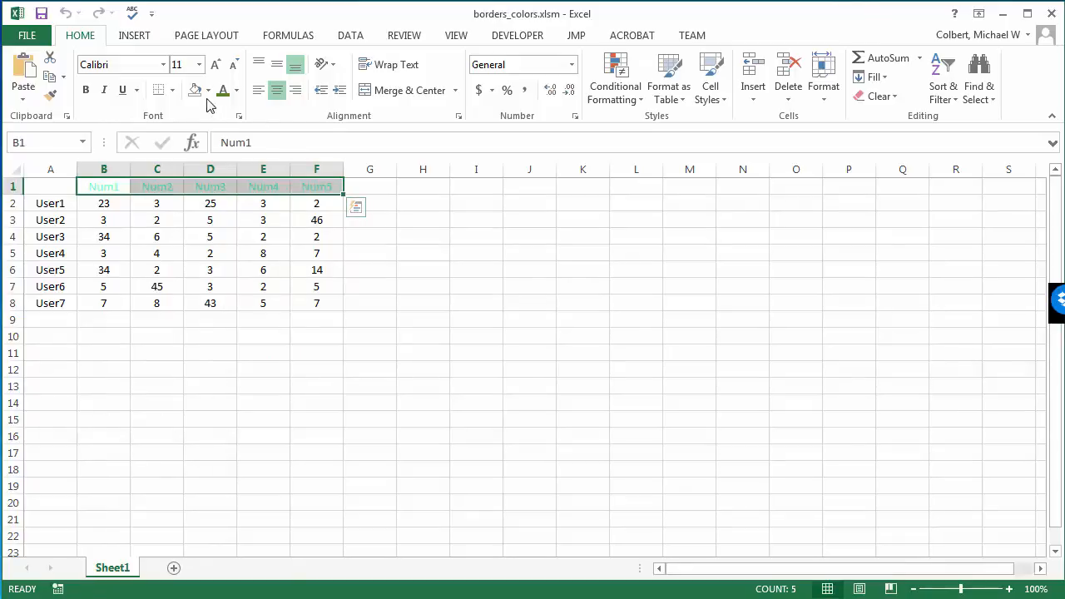
click(205, 90)
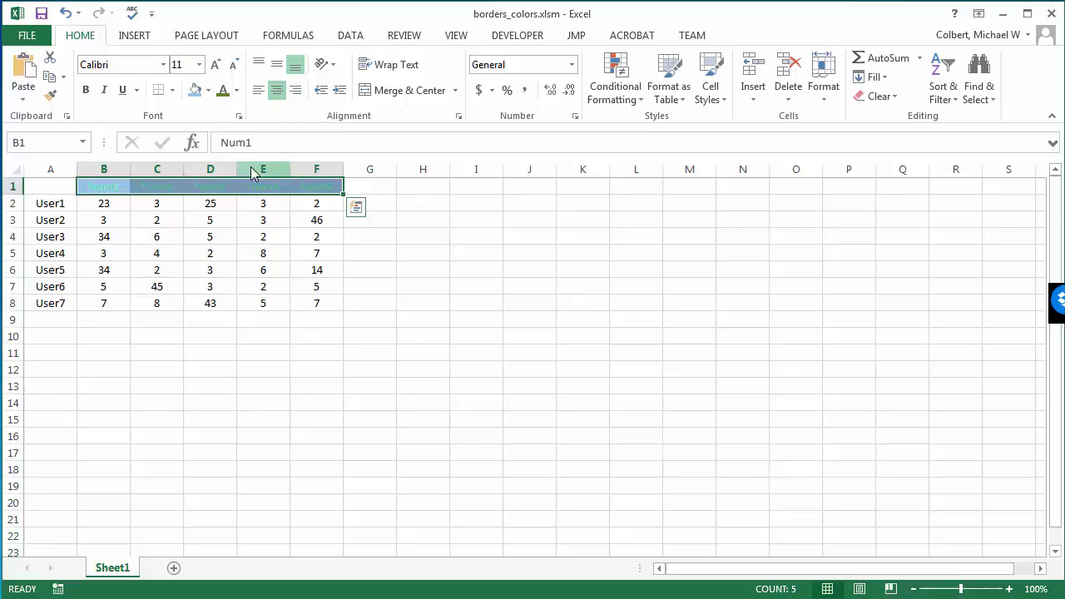
click(211, 90)
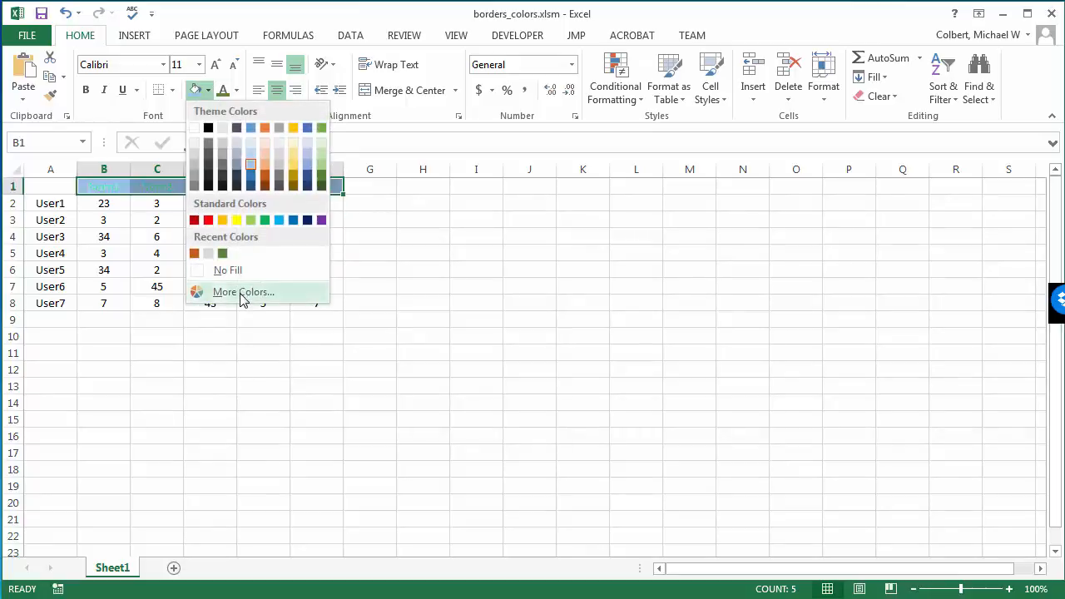
click(244, 291)
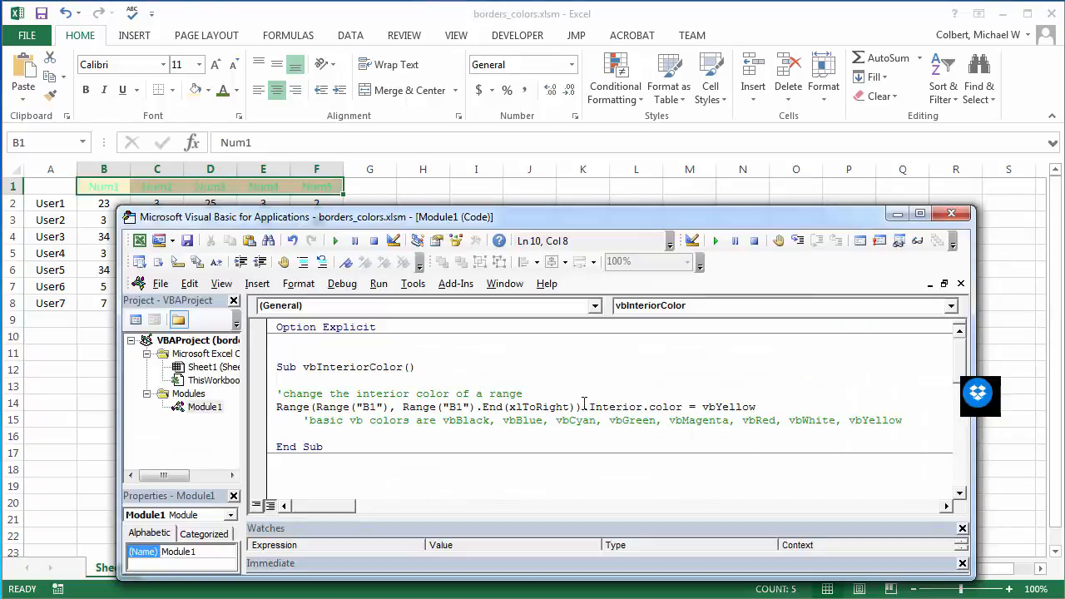
mouse_move(443, 420)
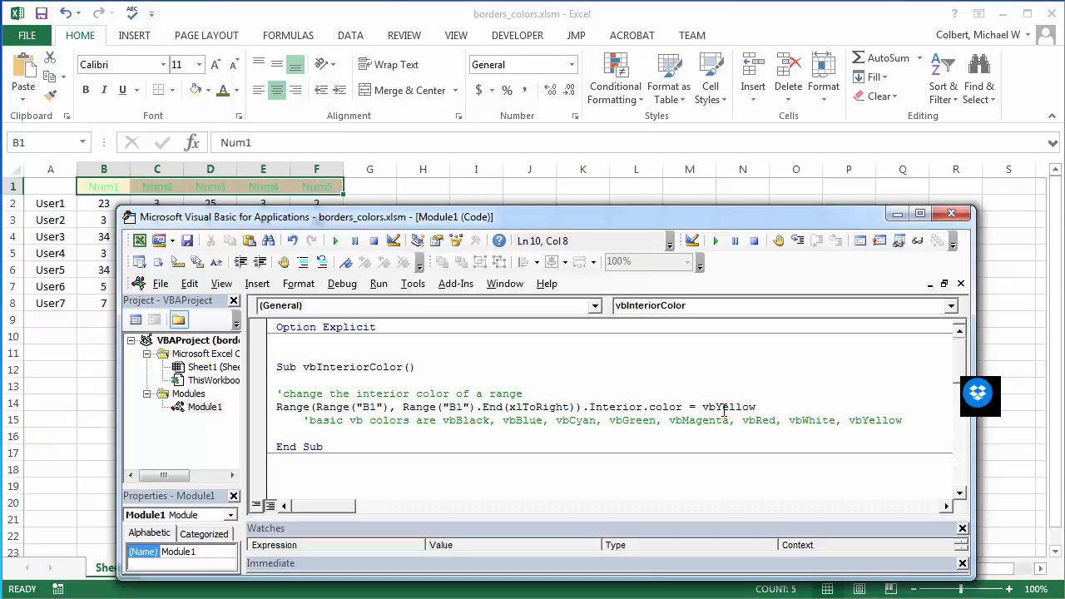
mouse_move(620, 407)
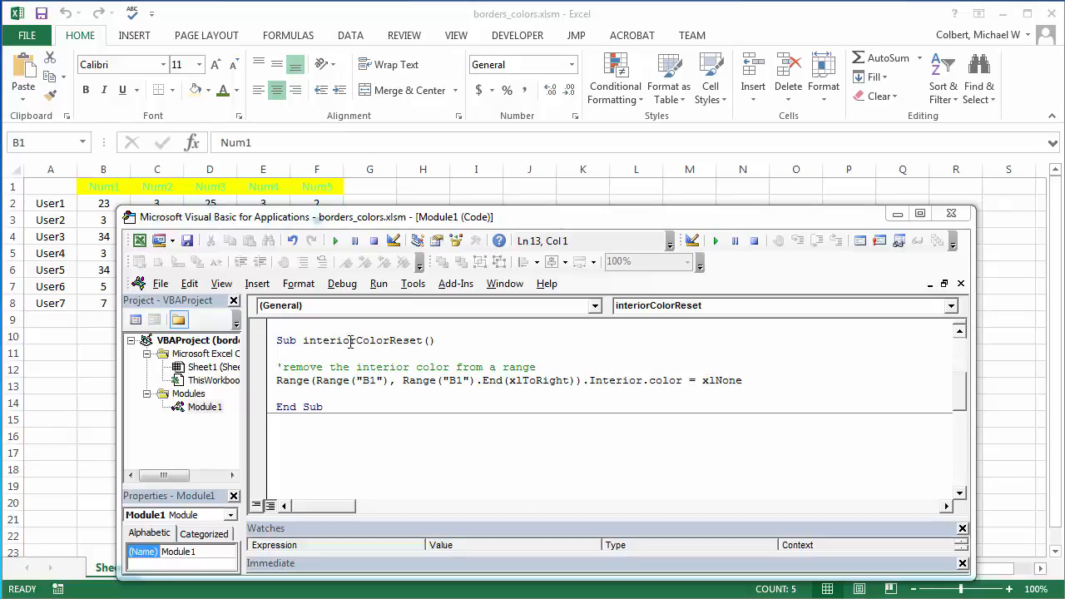
- Run interiorColorReset to remove the header's yellow fill, then select cell I1
click(336, 240)
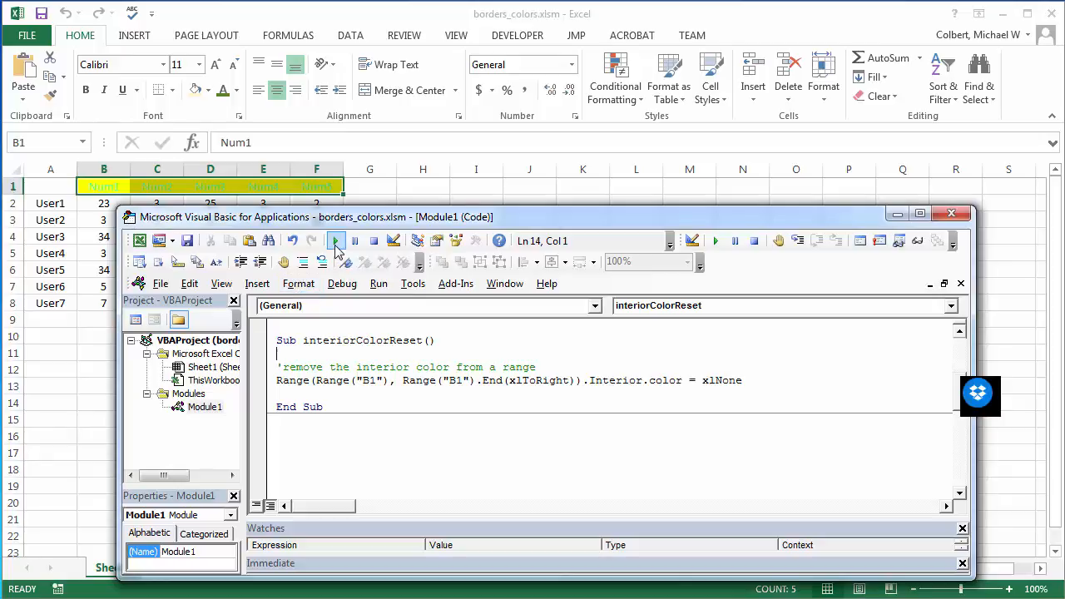
click(337, 240)
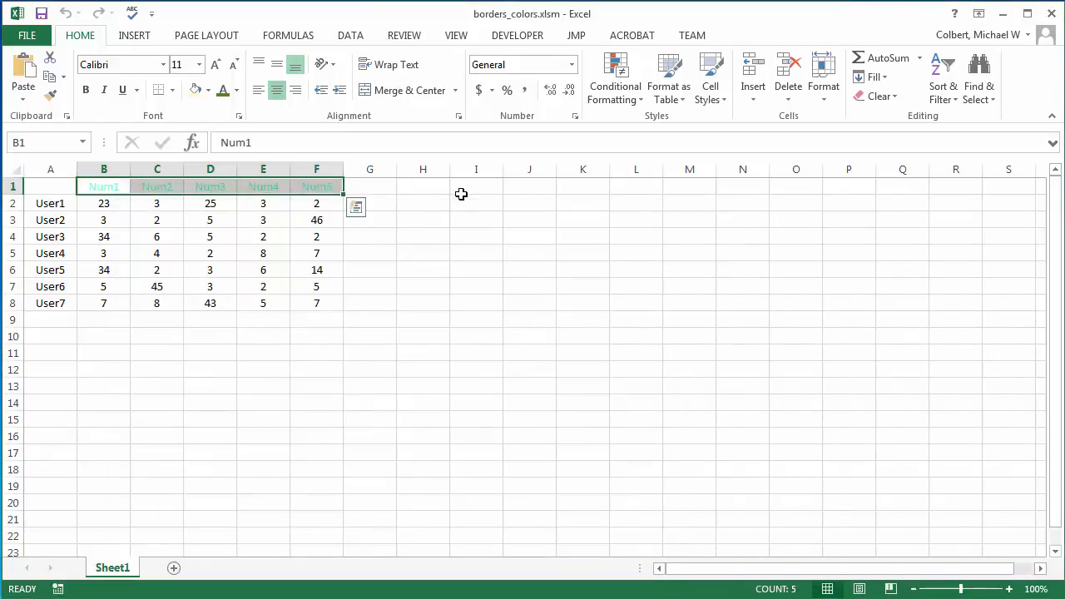
click(476, 186)
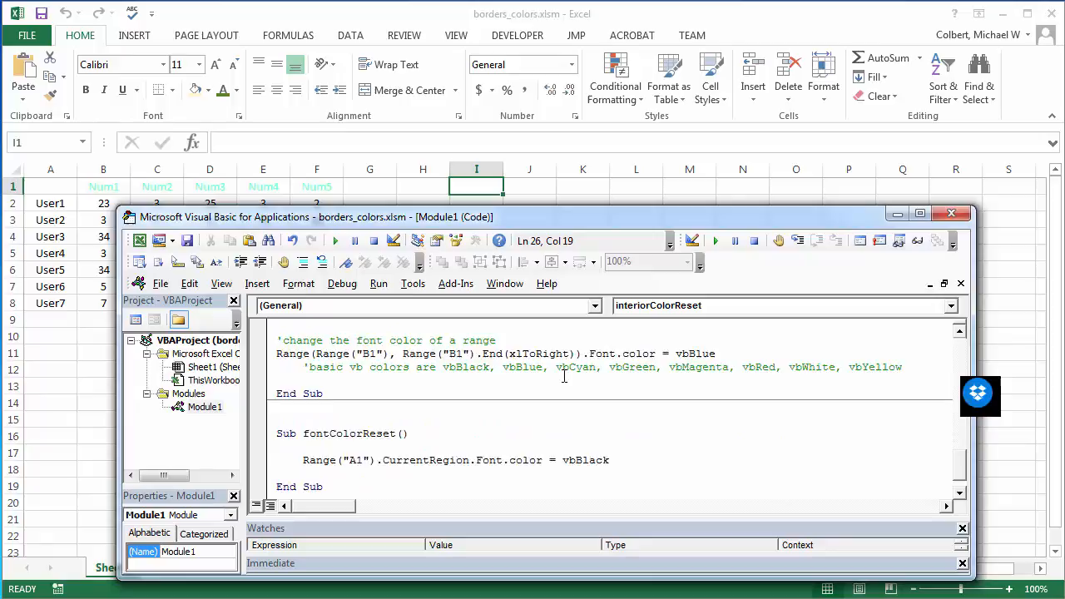
- Run the fontColorReset macro to turn the Num1–Num5 headers black
click(336, 240)
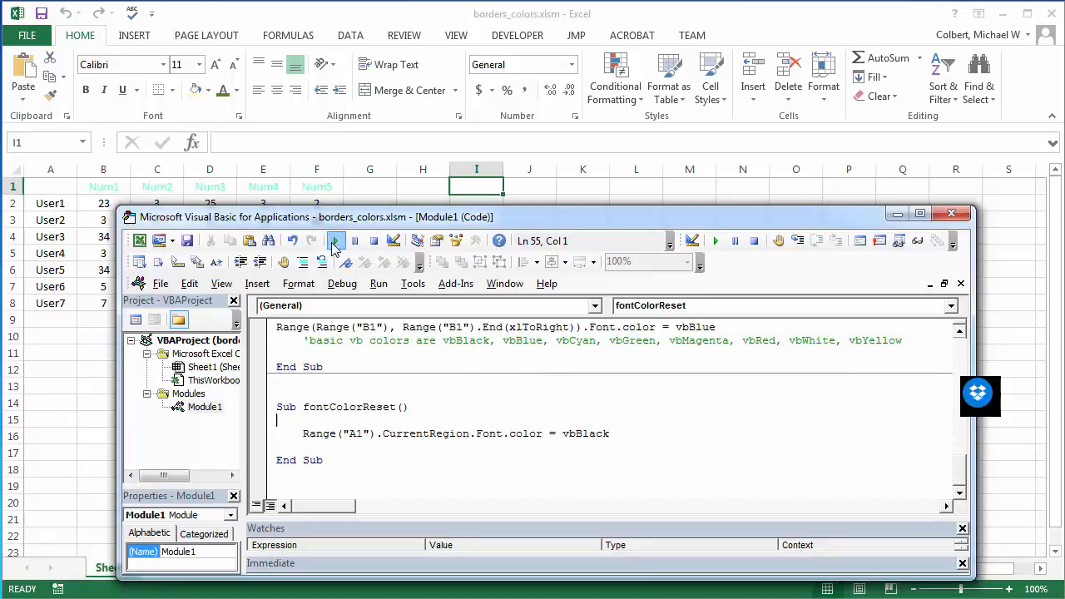
click(334, 241)
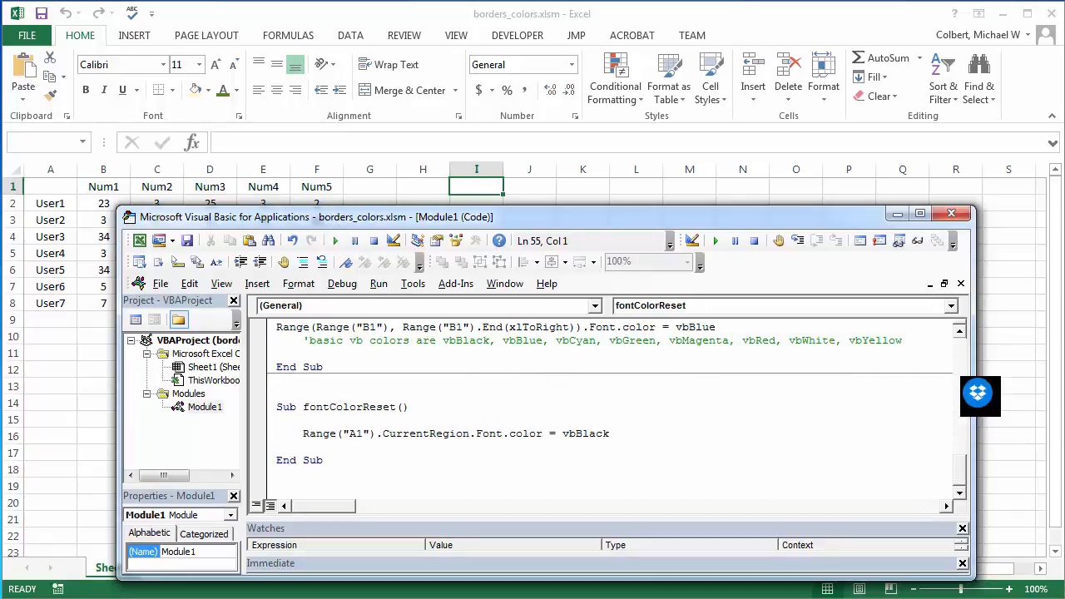
mouse_move(611, 277)
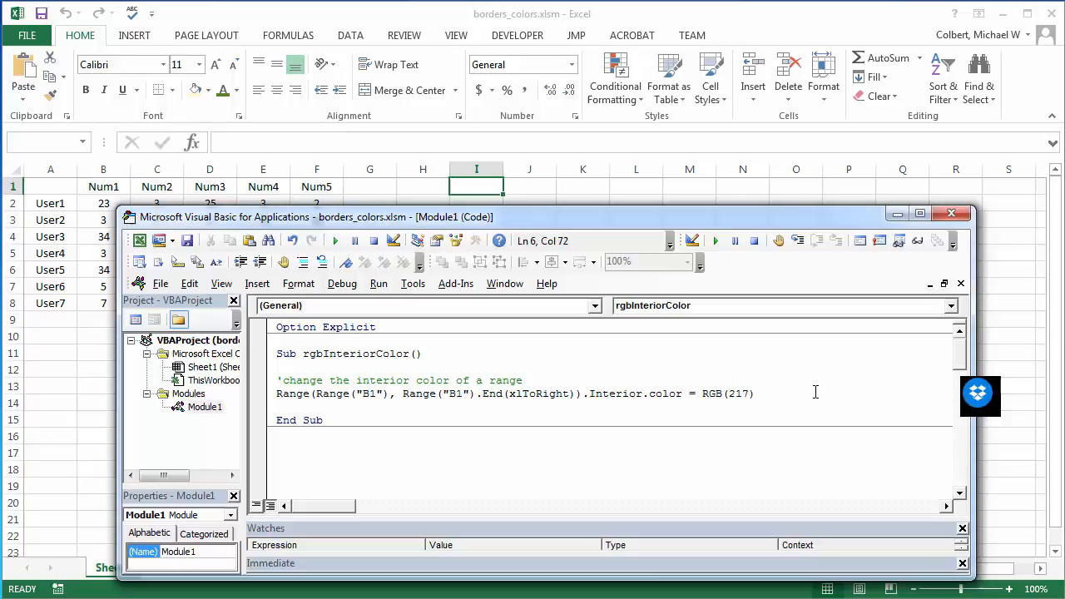
- Fill in the rgbInteriorColor RGB arguments so the header interior colour is RGB(247, 247, 247)
text(, 217, 217)
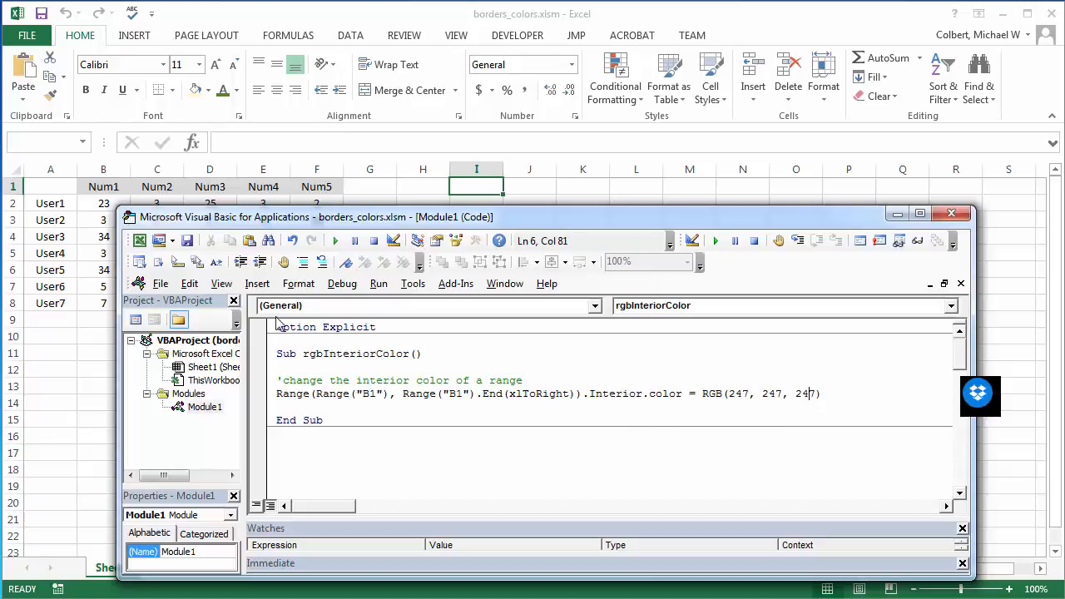
mouse_move(336, 253)
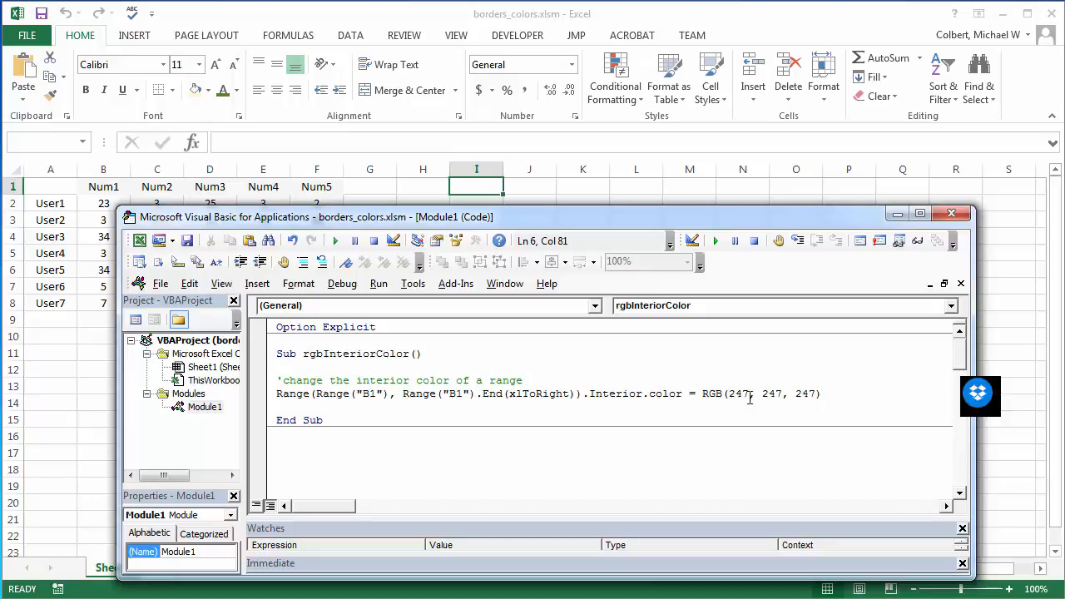
mouse_move(386, 190)
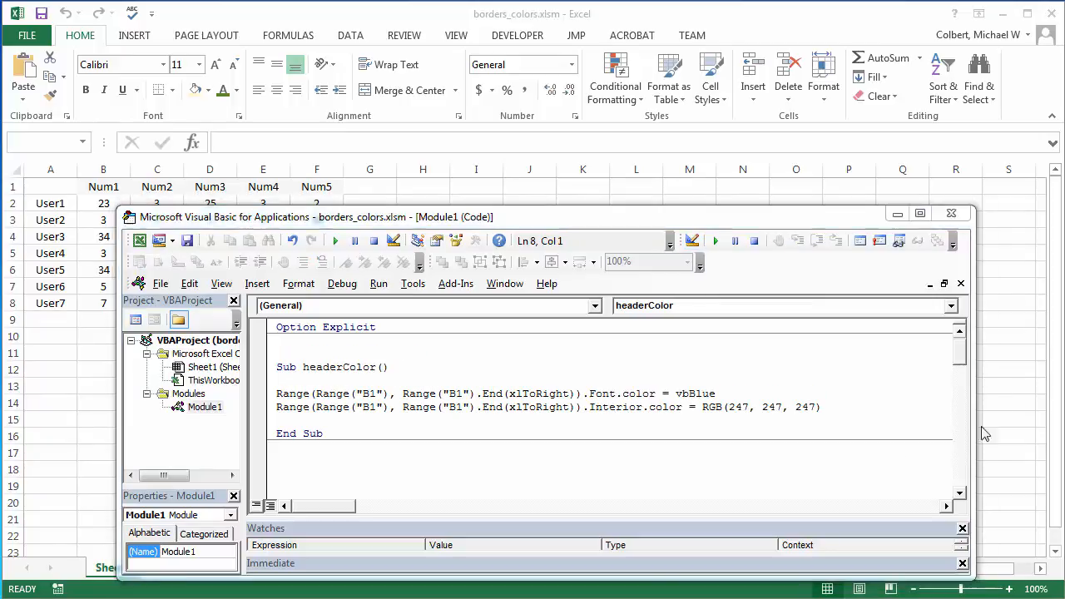
mouse_move(458, 399)
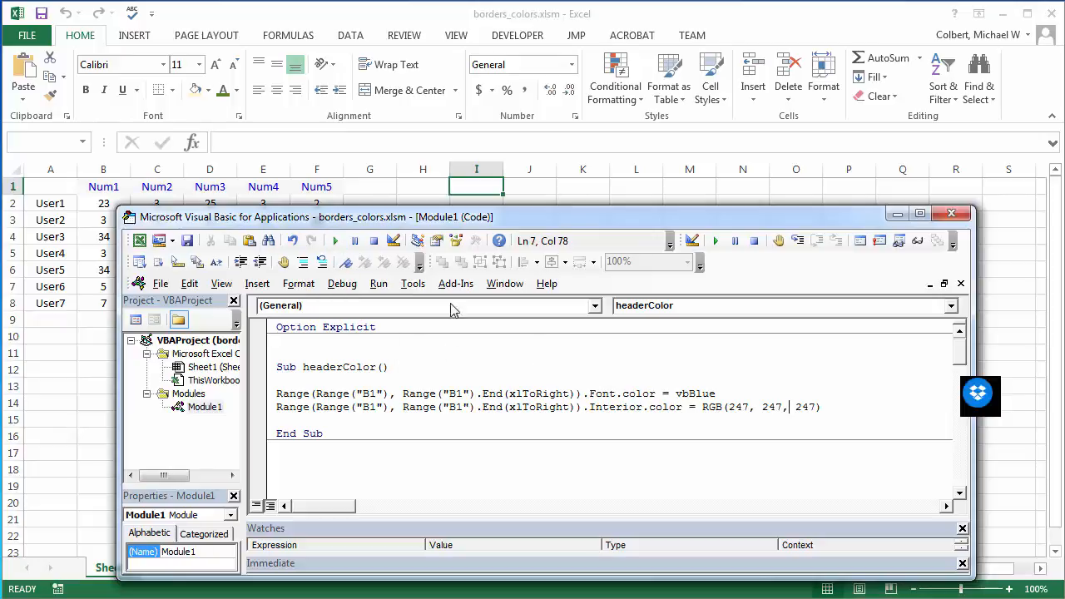
mouse_move(522, 262)
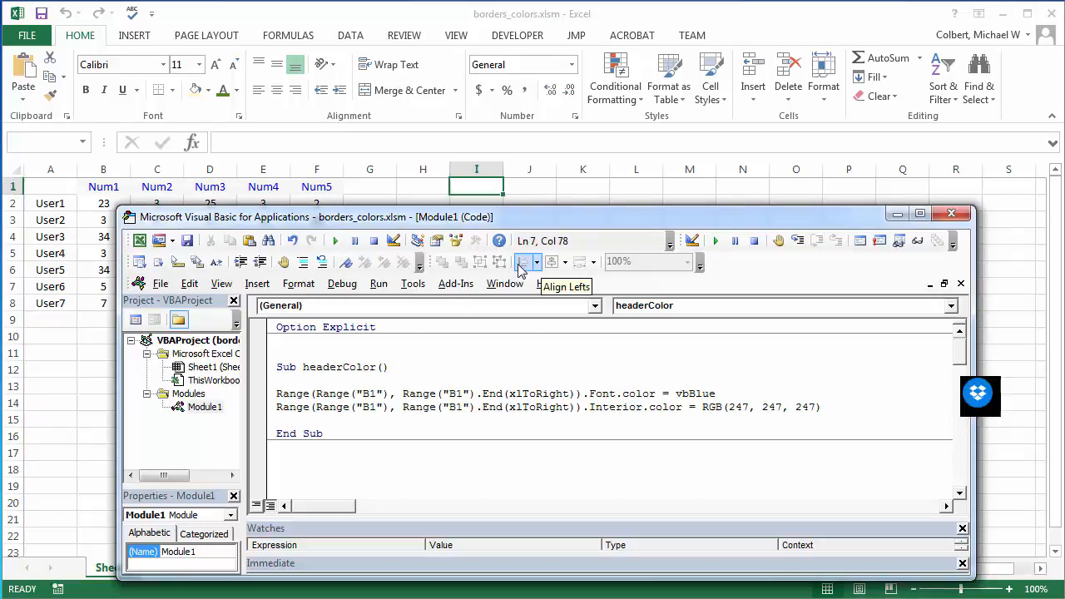
mouse_move(103, 198)
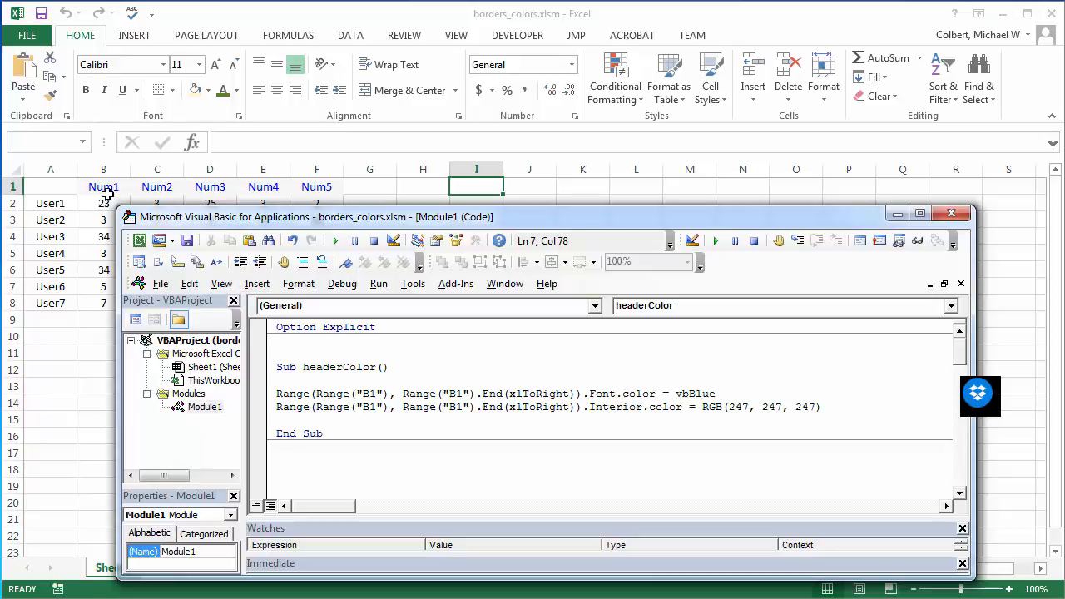